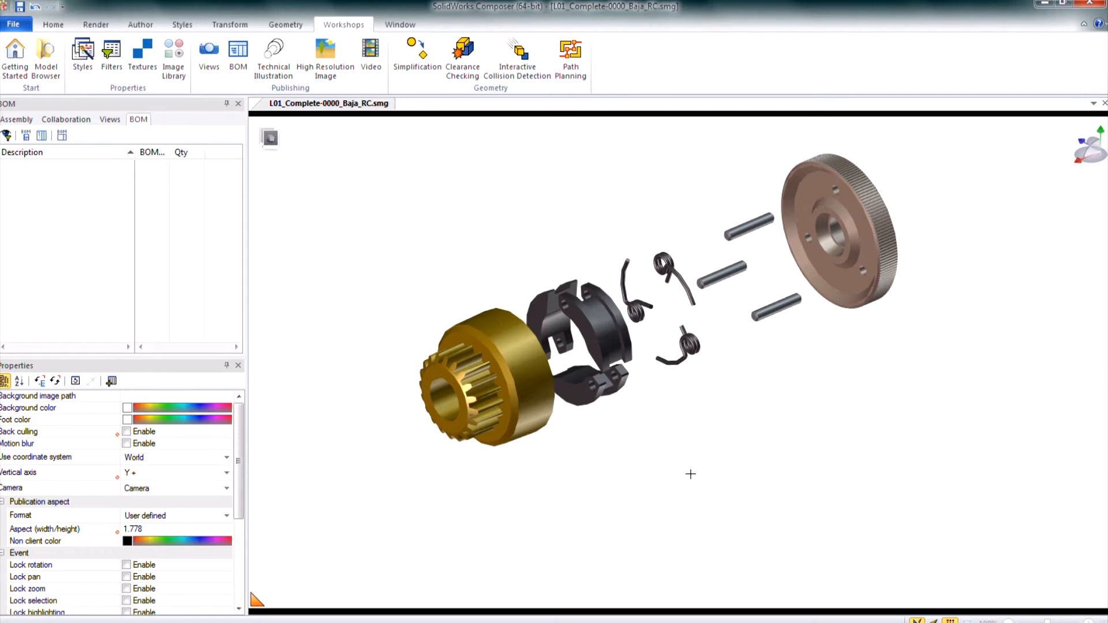
pyautogui.moveTo(520, 455)
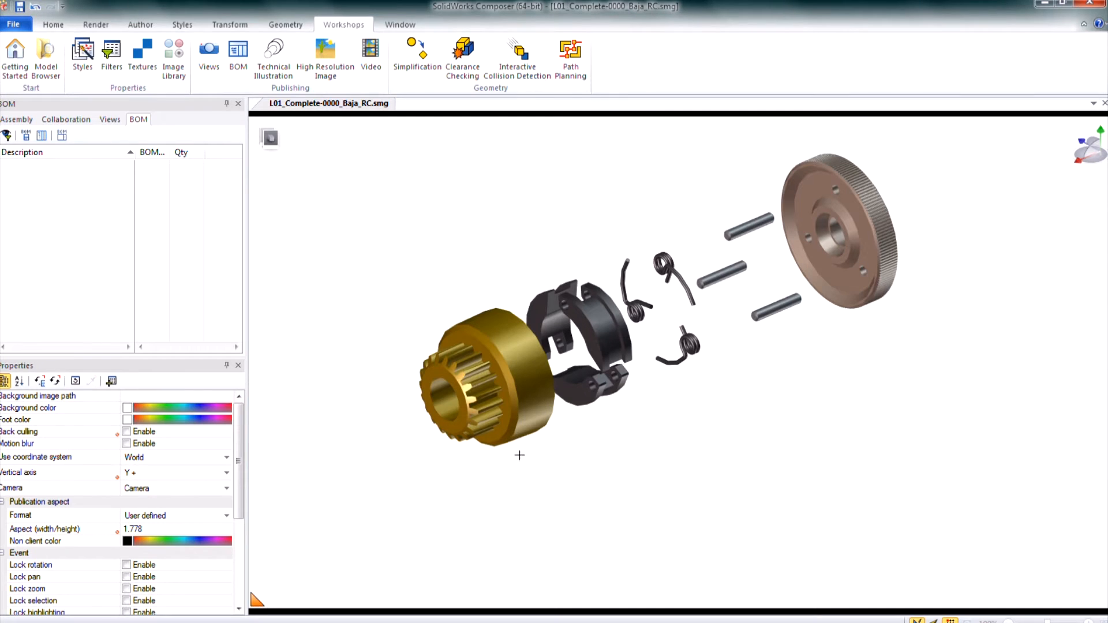
pyautogui.moveTo(490, 367)
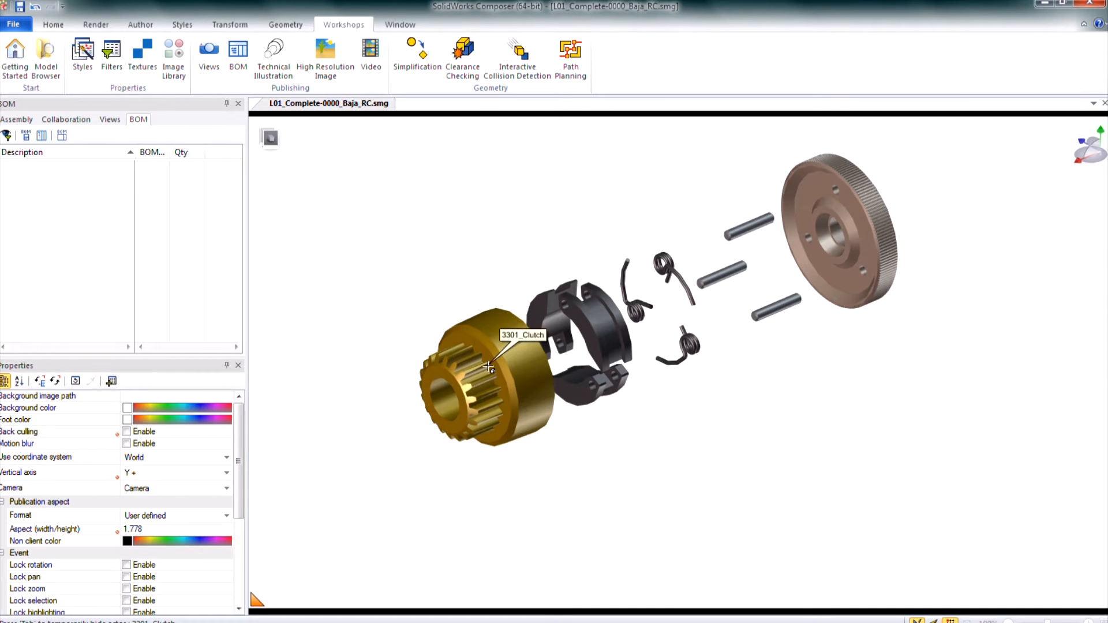
# Assign BOM ID 1 to the gold 3301_Clutch gear in the Properties pane
pyautogui.click(488, 367)
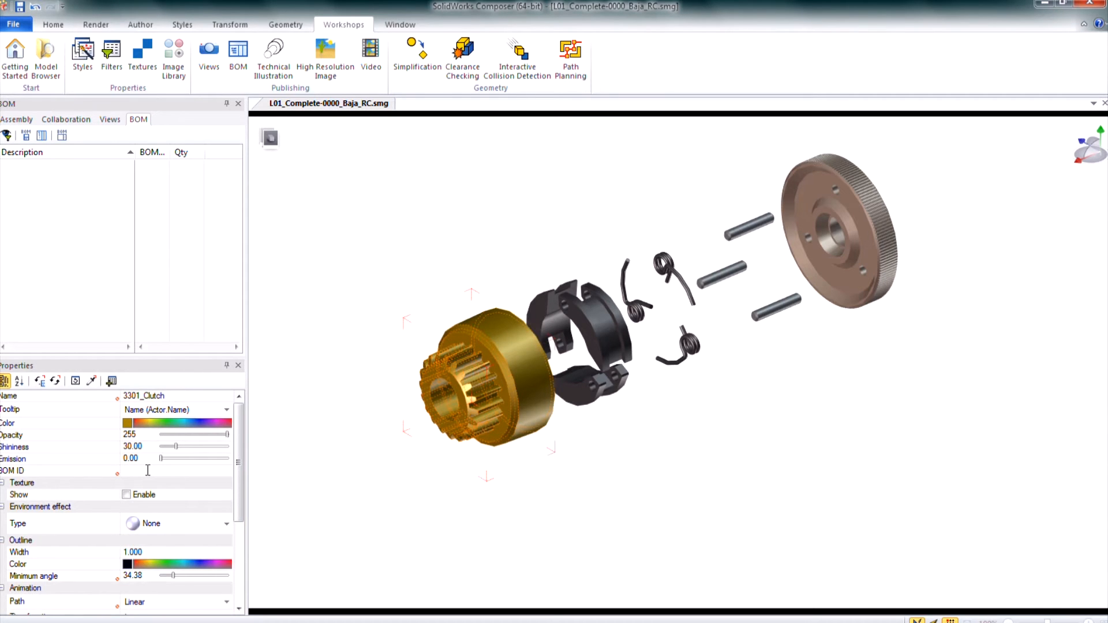
pyautogui.click(56, 471)
pyautogui.write('1')
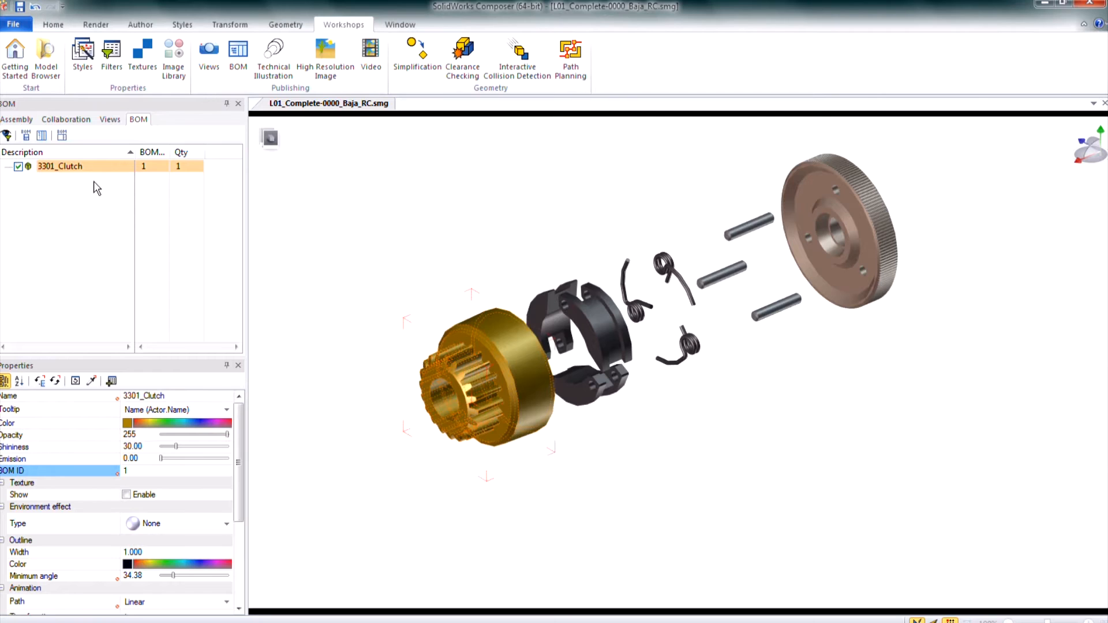
pyautogui.moveTo(40, 172)
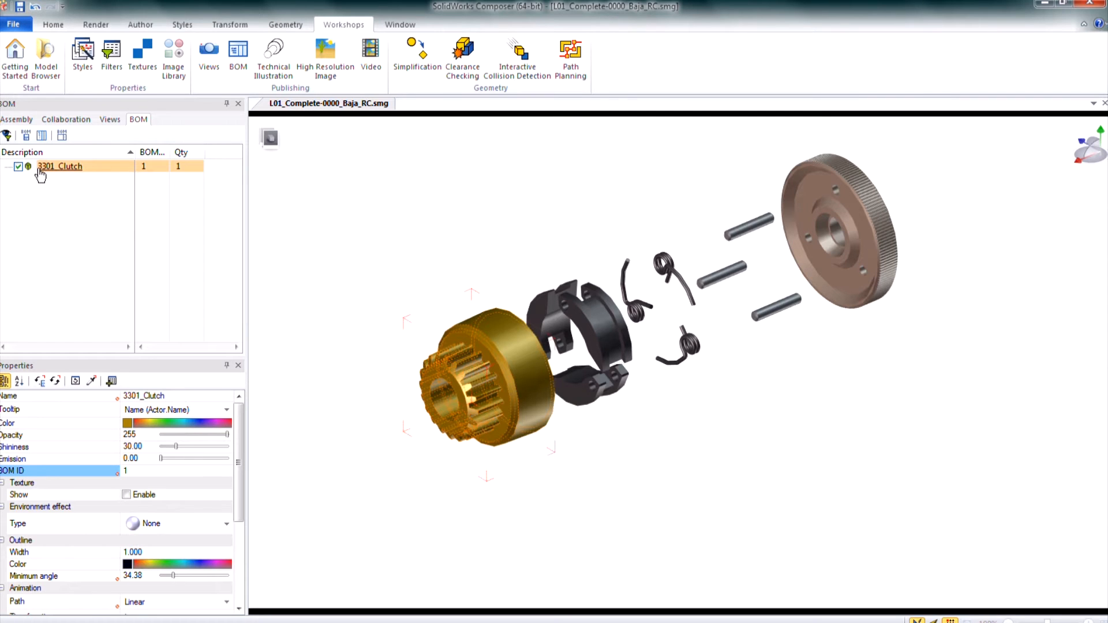
pyautogui.moveTo(146, 176)
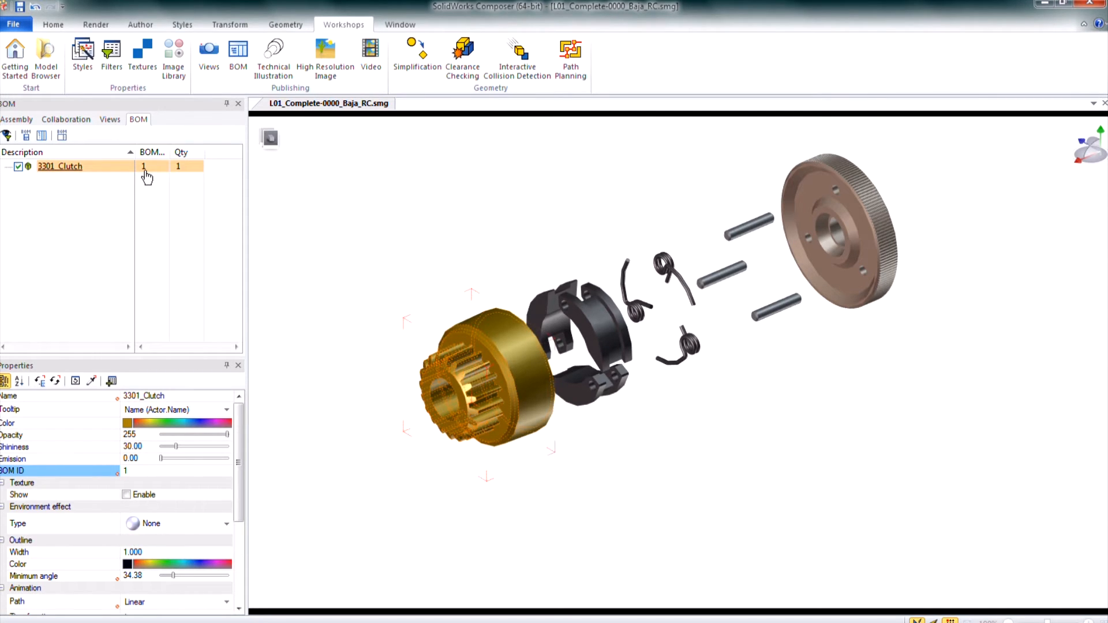
pyautogui.moveTo(339, 252)
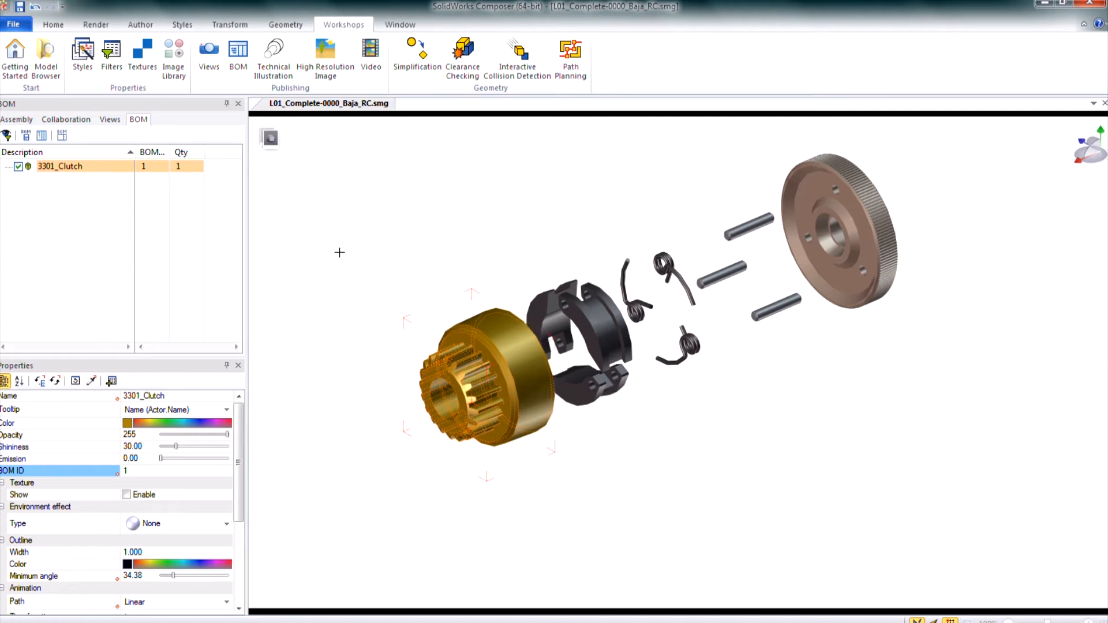
pyautogui.moveTo(345, 221)
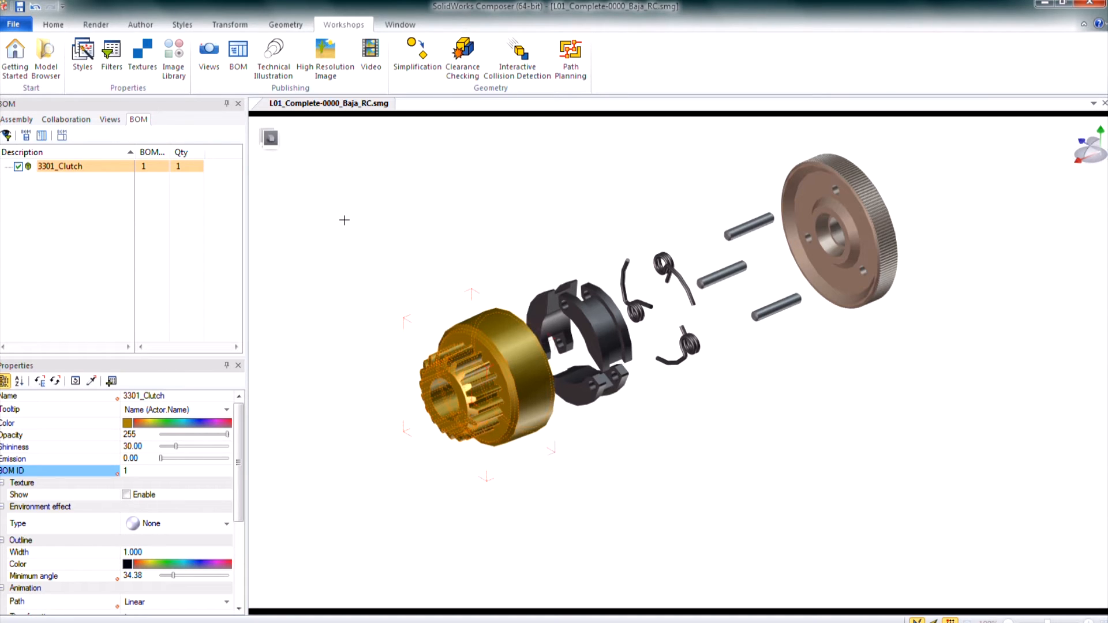
pyautogui.moveTo(344, 26)
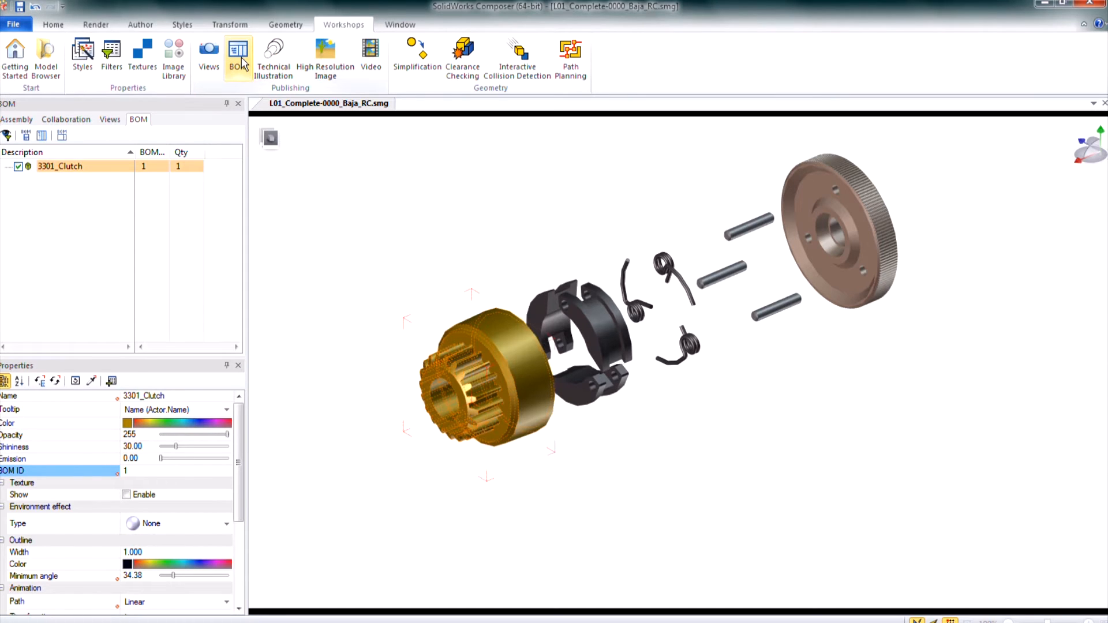
# Set BOM ID generation to Selection only and select the assembly parts to number
pyautogui.click(237, 57)
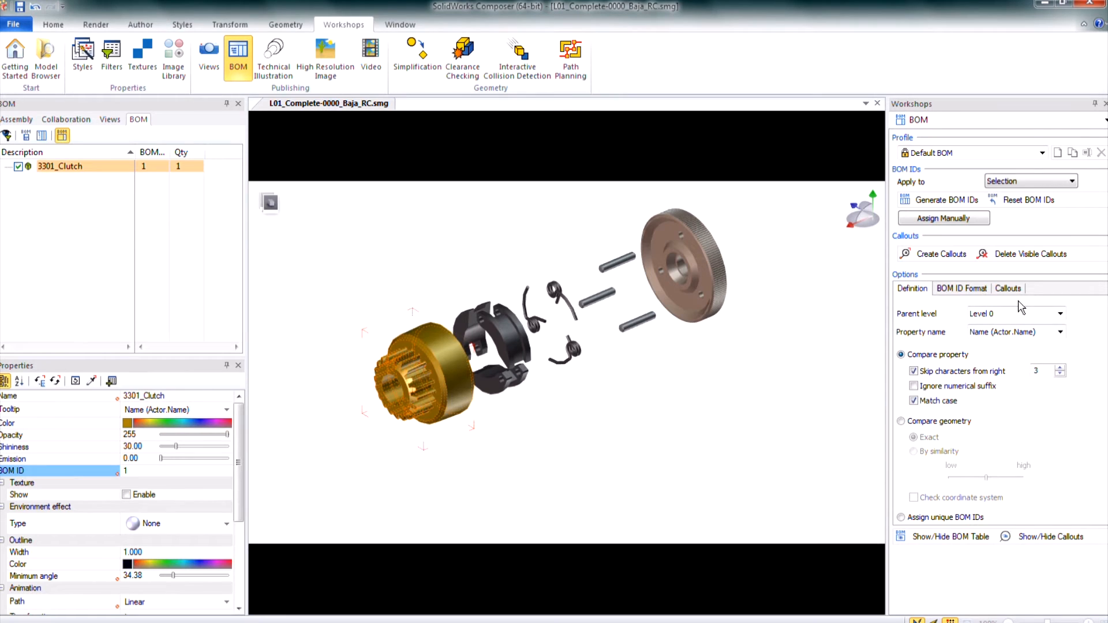
pyautogui.moveTo(992, 195)
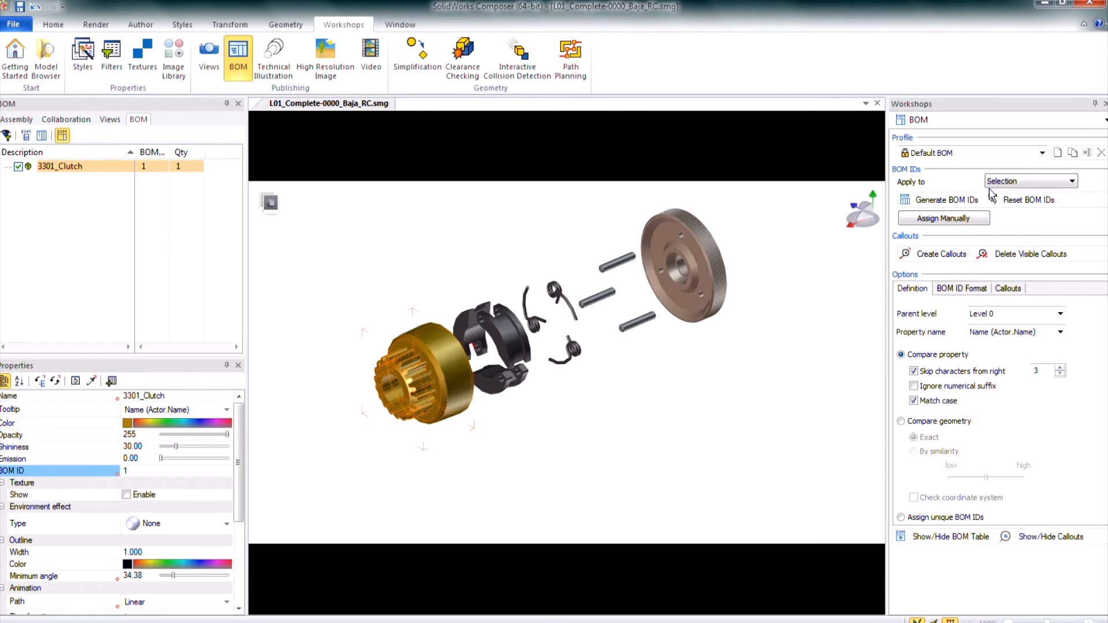
pyautogui.click(1029, 180)
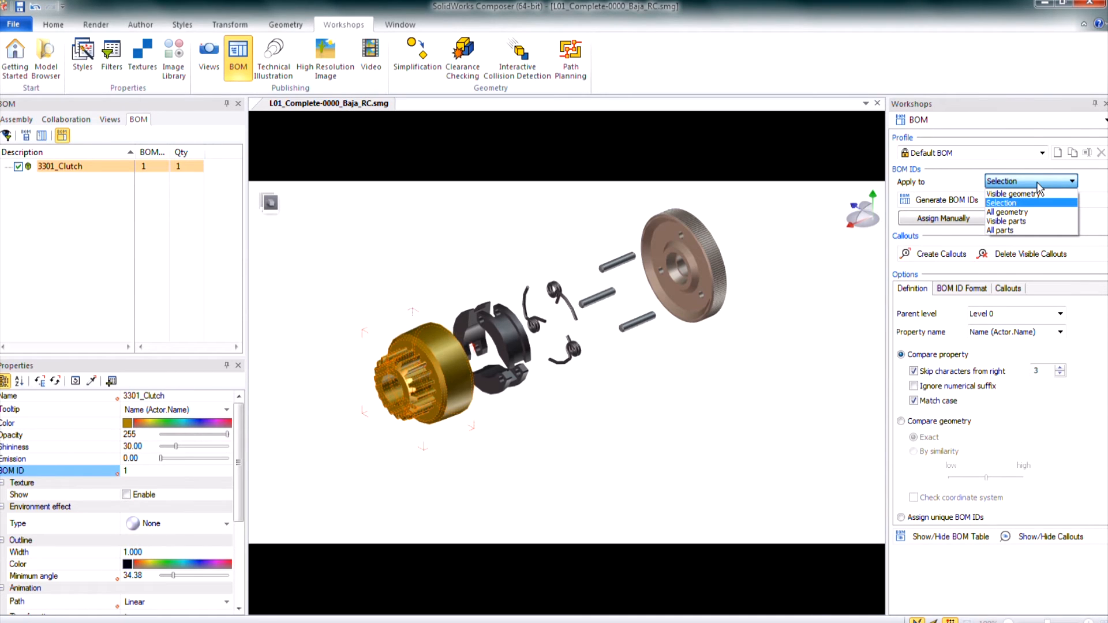
pyautogui.click(1026, 203)
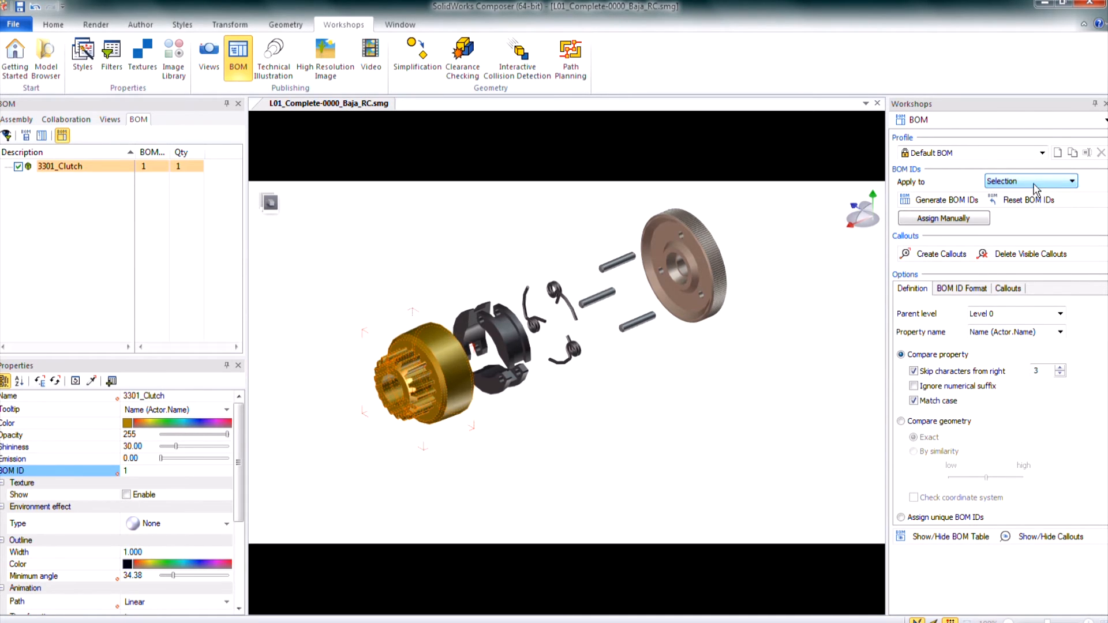
pyautogui.click(681, 265)
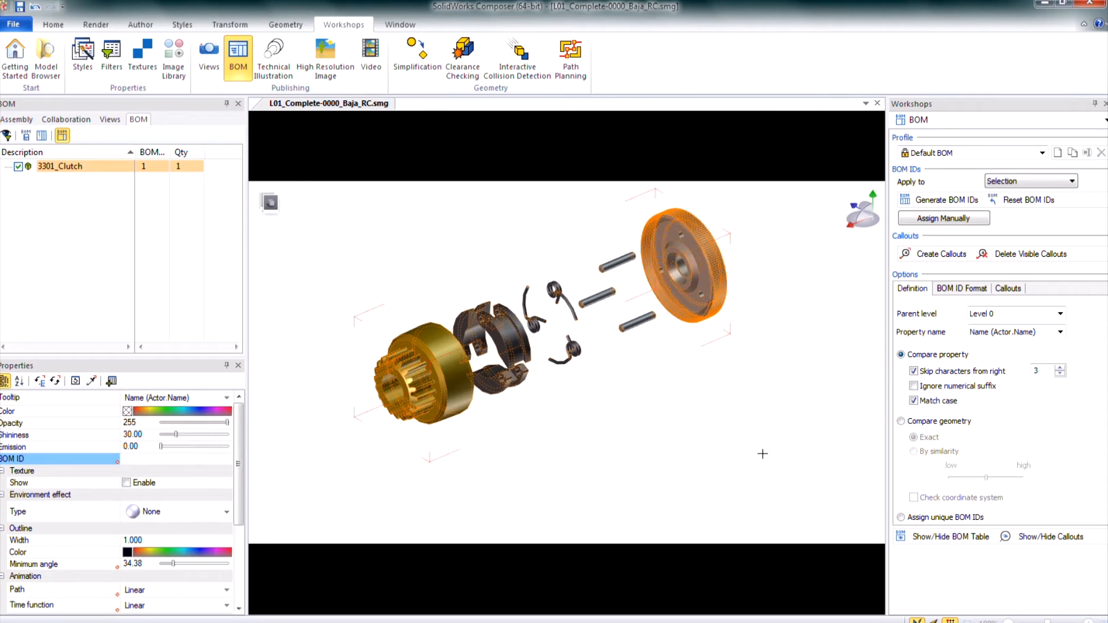
pyautogui.moveTo(763, 454)
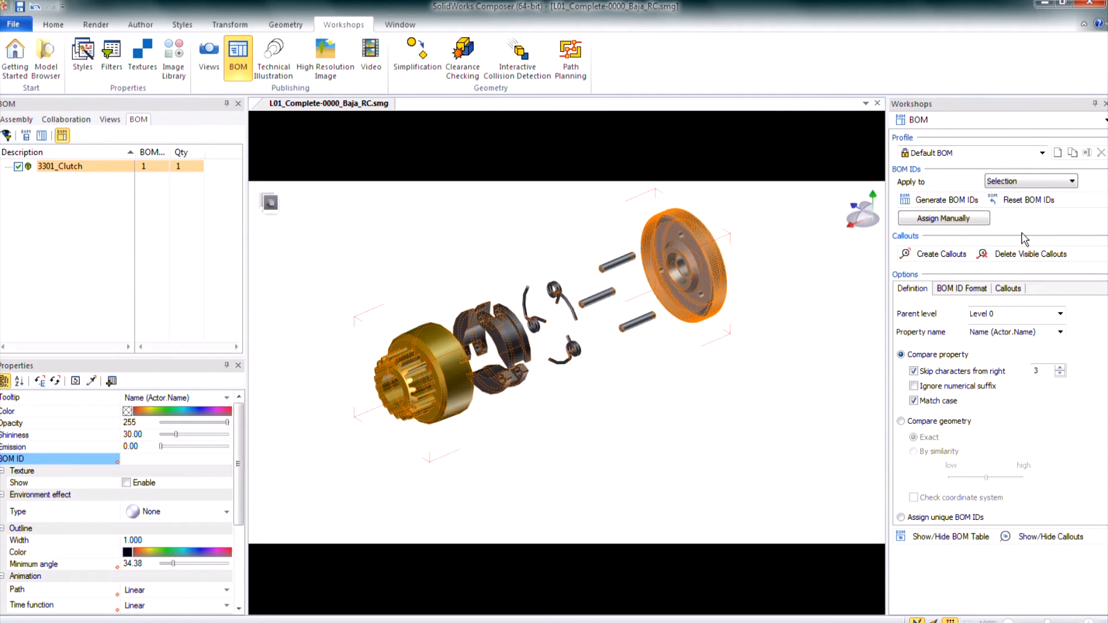
pyautogui.moveTo(1027, 205)
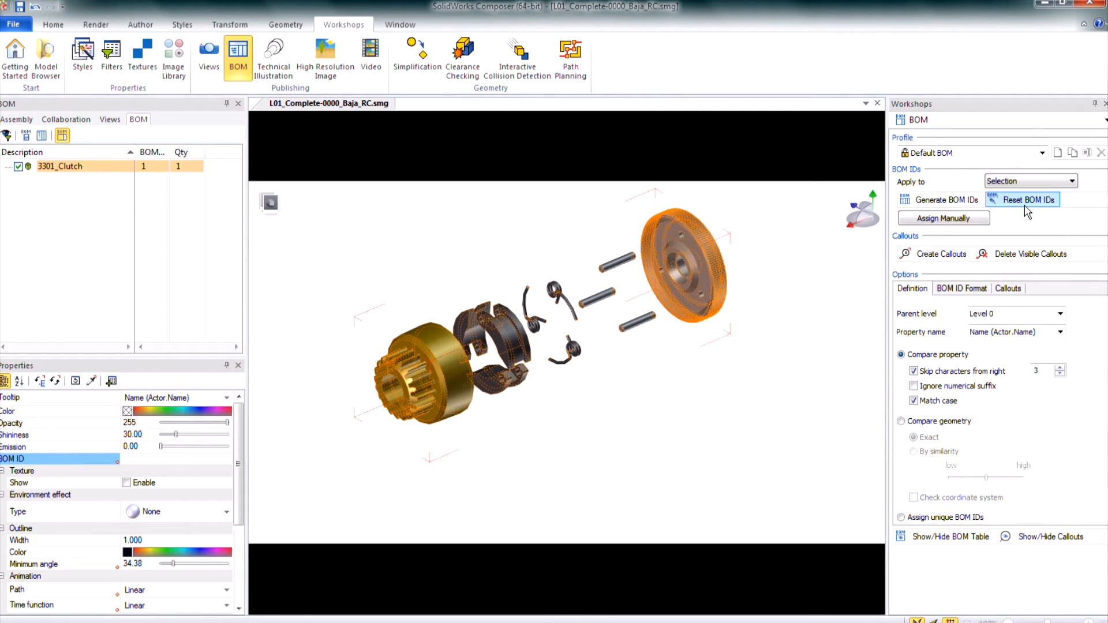
pyautogui.moveTo(1027, 210)
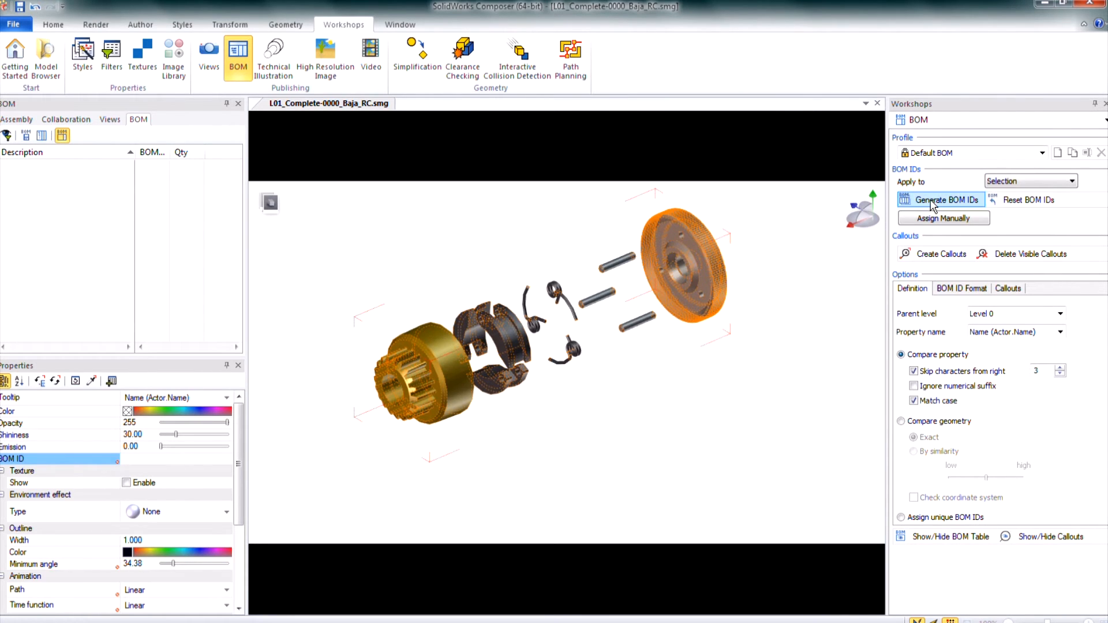
# Generate BOM IDs 1–5 for the selected parts, clutch through pawl spring
pyautogui.click(947, 200)
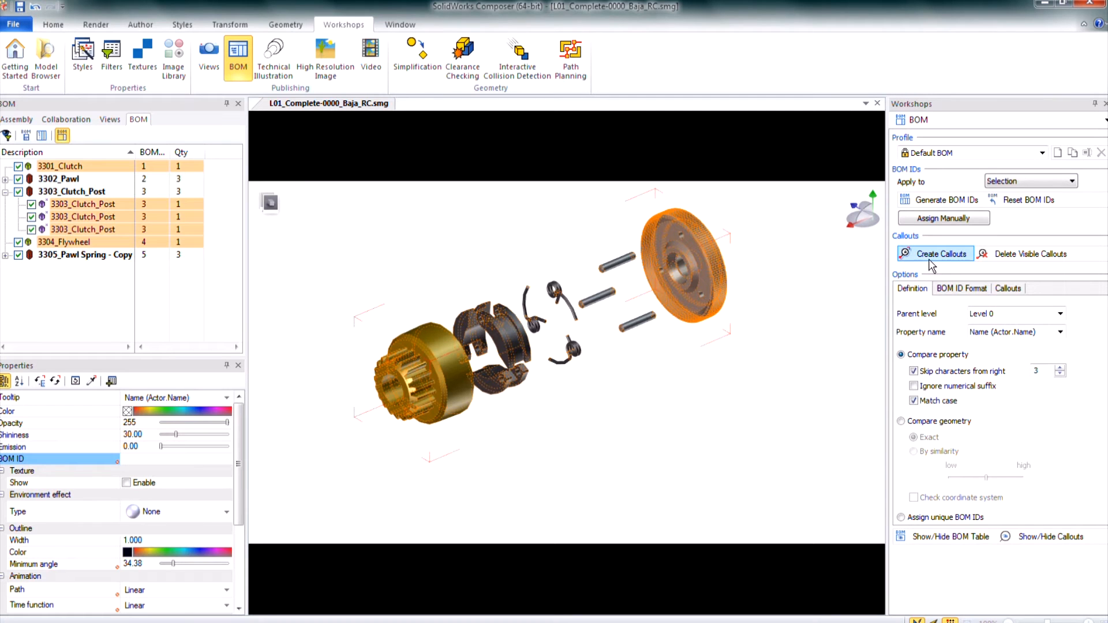
pyautogui.moveTo(934, 252)
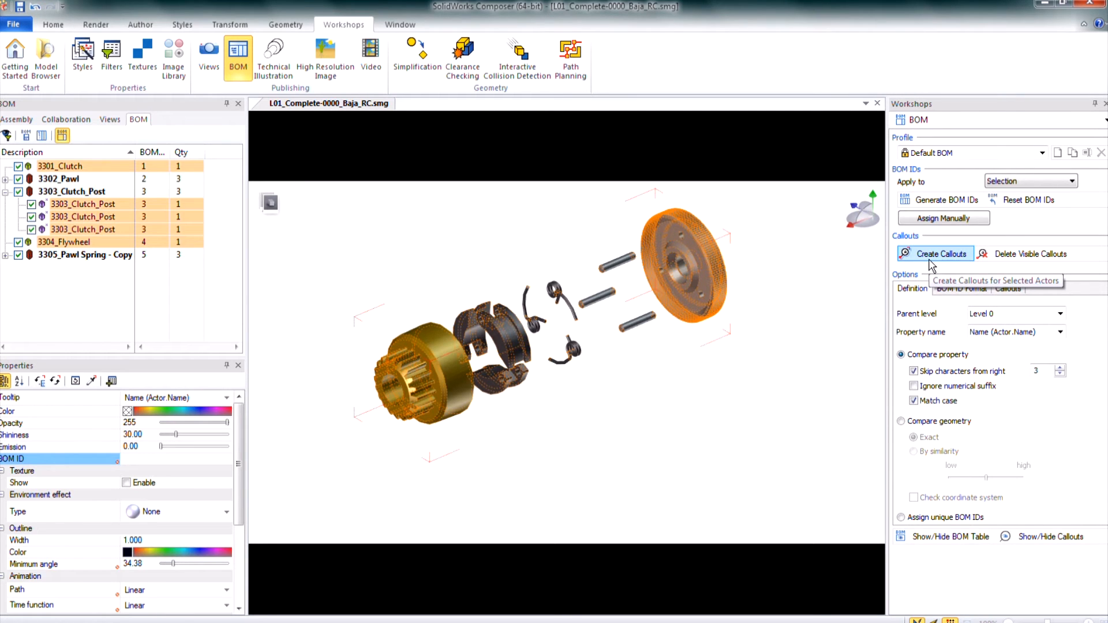
pyautogui.moveTo(936, 263)
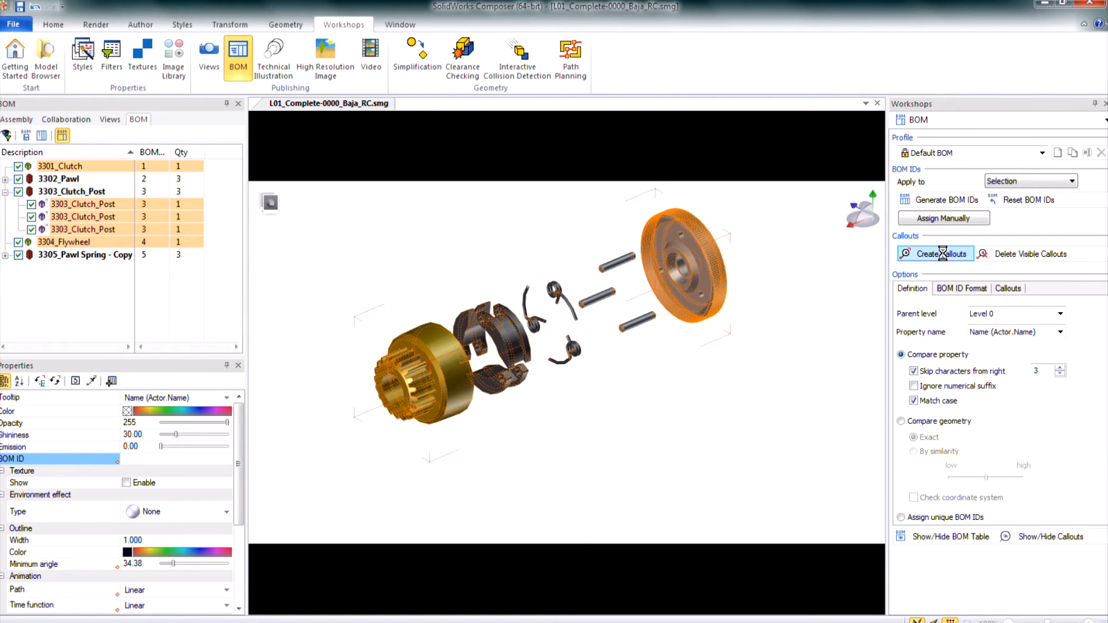
# Create BOM balloons 1–5 for the selected clutch parts
pyautogui.click(940, 254)
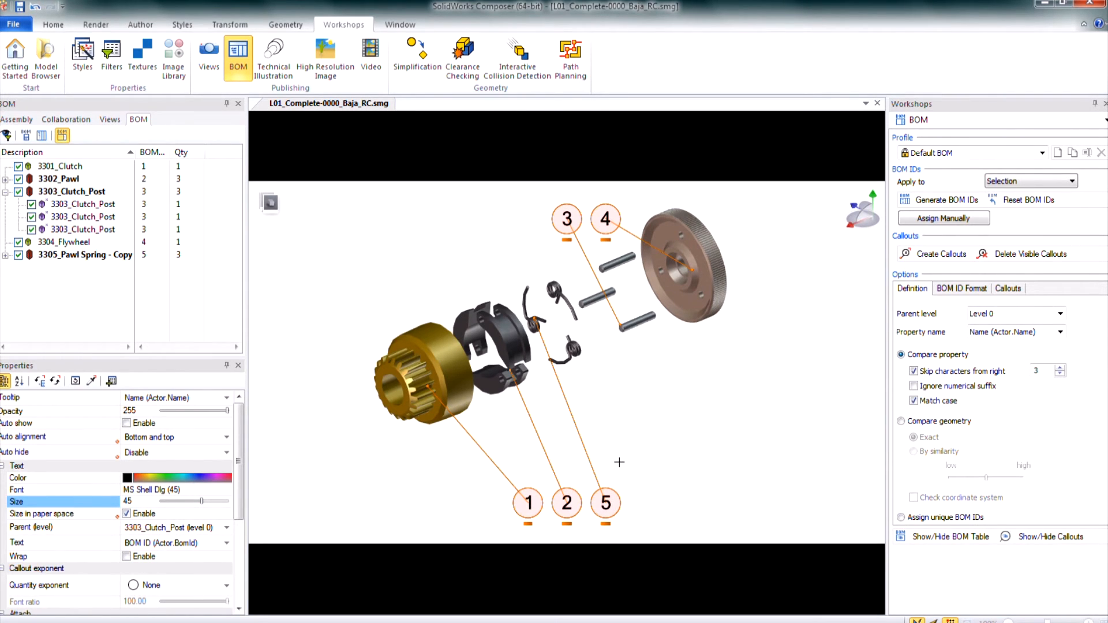
pyautogui.moveTo(501, 461)
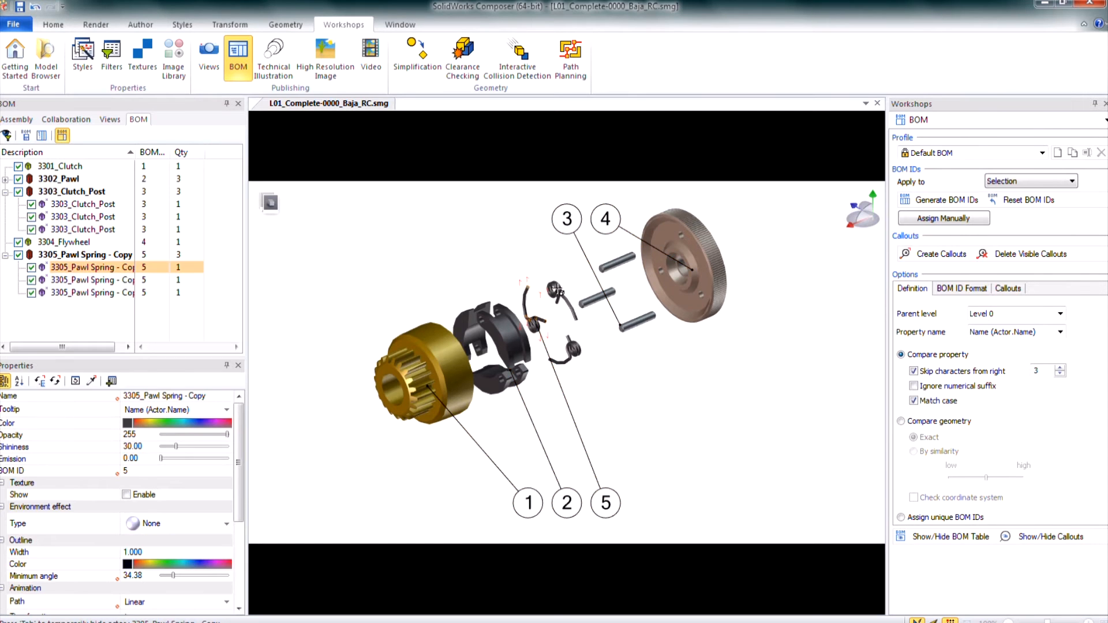
# Renumber the pawl springs to BOM ID 3 and the flywheel to 5
pyautogui.click(573, 350)
pyautogui.write('3')
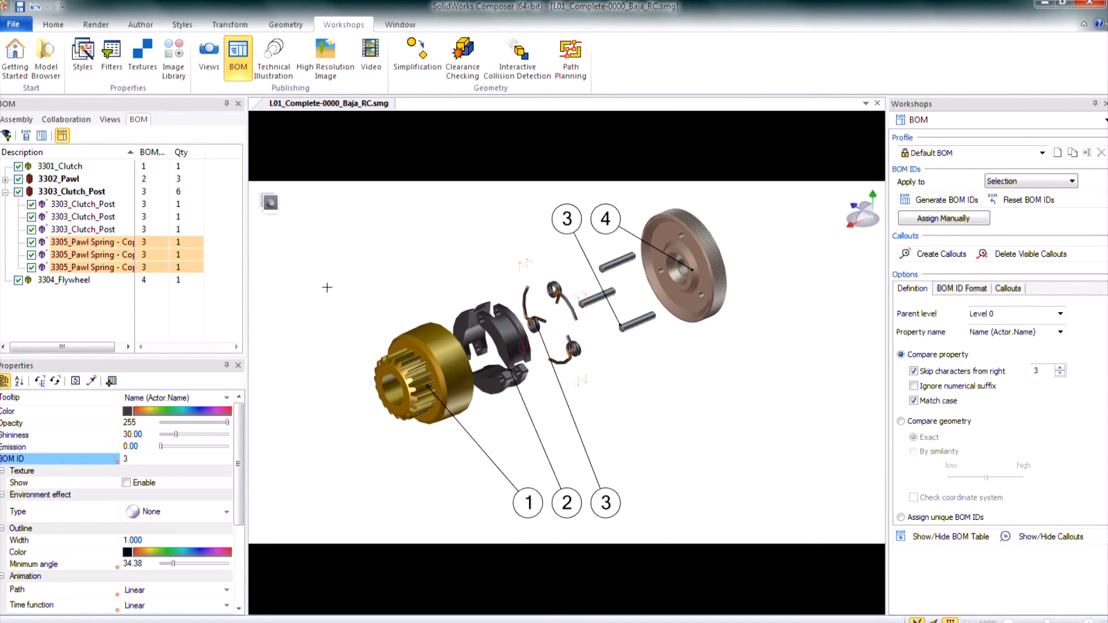
pyautogui.click(83, 217)
pyautogui.write('5')
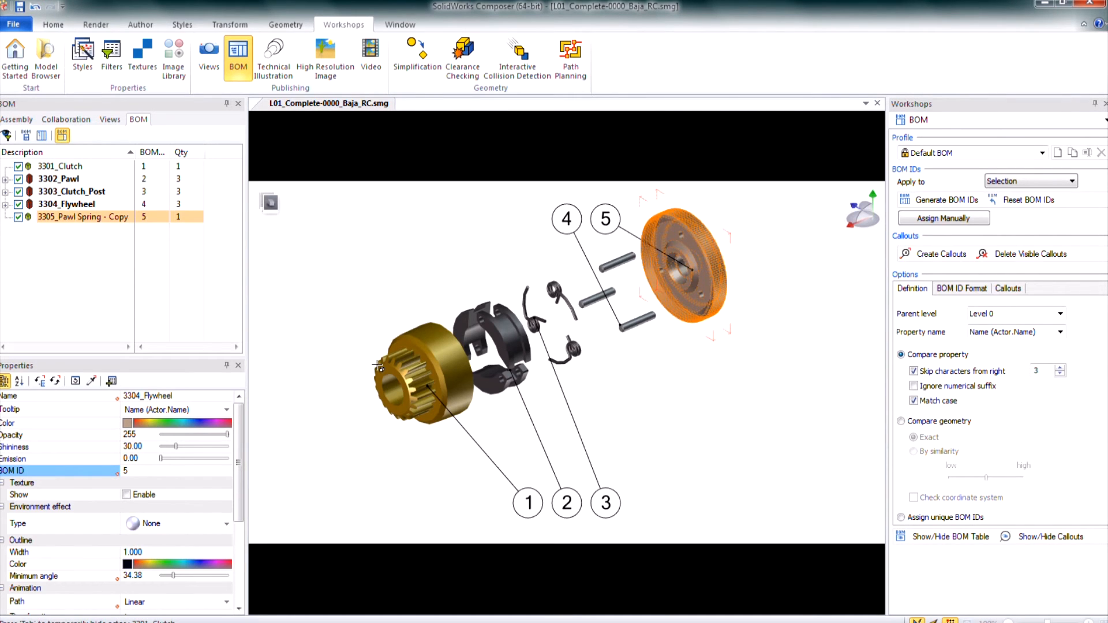
pyautogui.moveTo(242, 171)
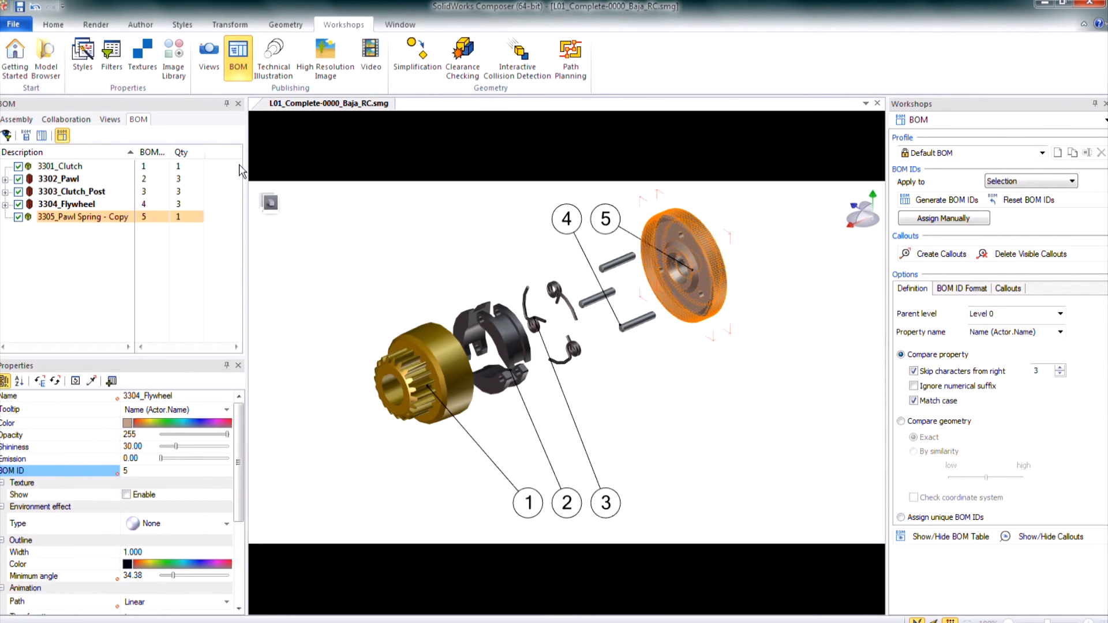
pyautogui.moveTo(141, 36)
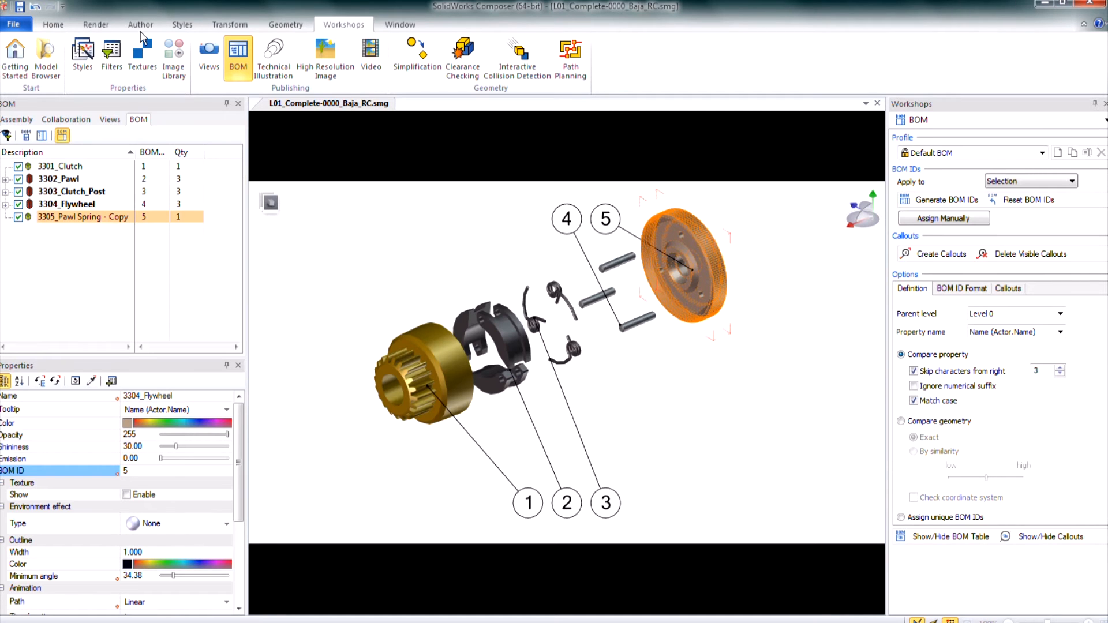
# Align the balloons on one line and swap them into order 1, 2, 3, 4, 5
pyautogui.click(141, 24)
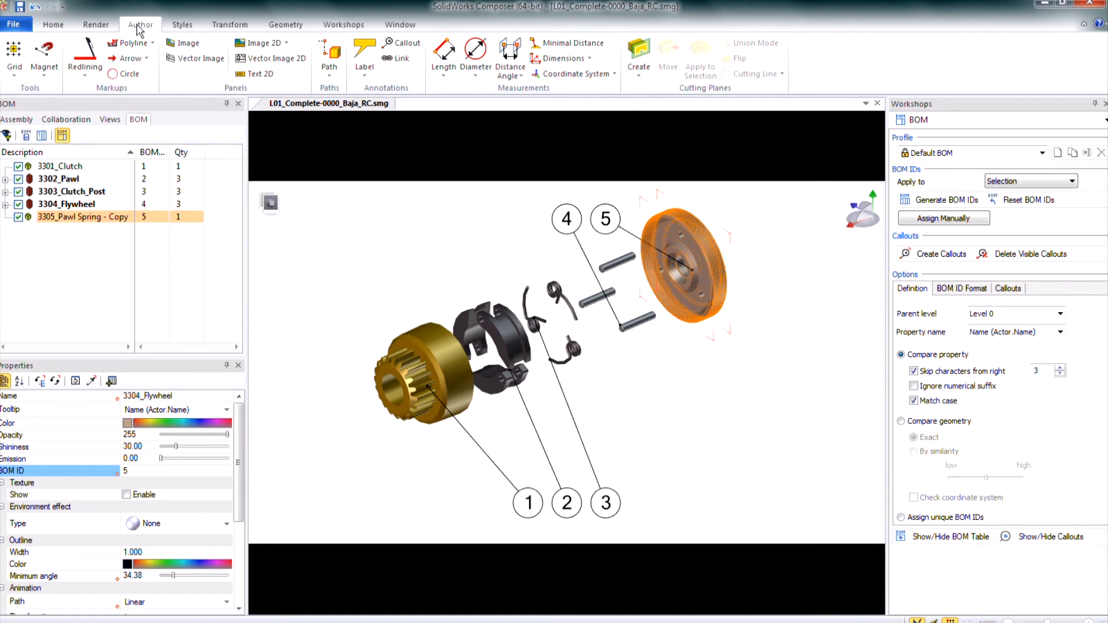
pyautogui.click(43, 53)
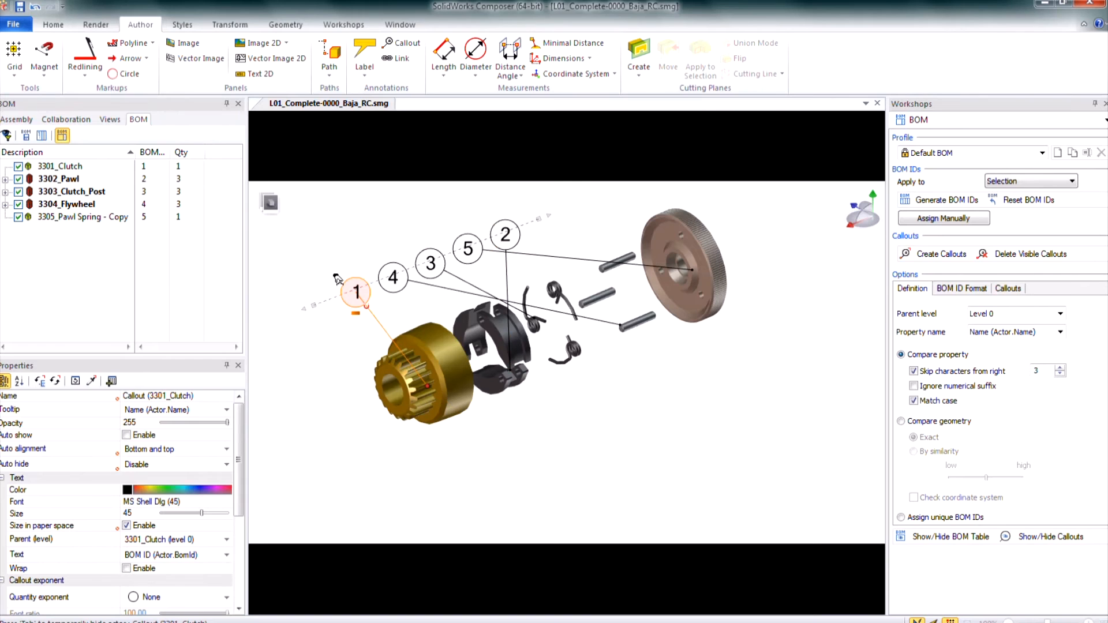
pyautogui.click(467, 248)
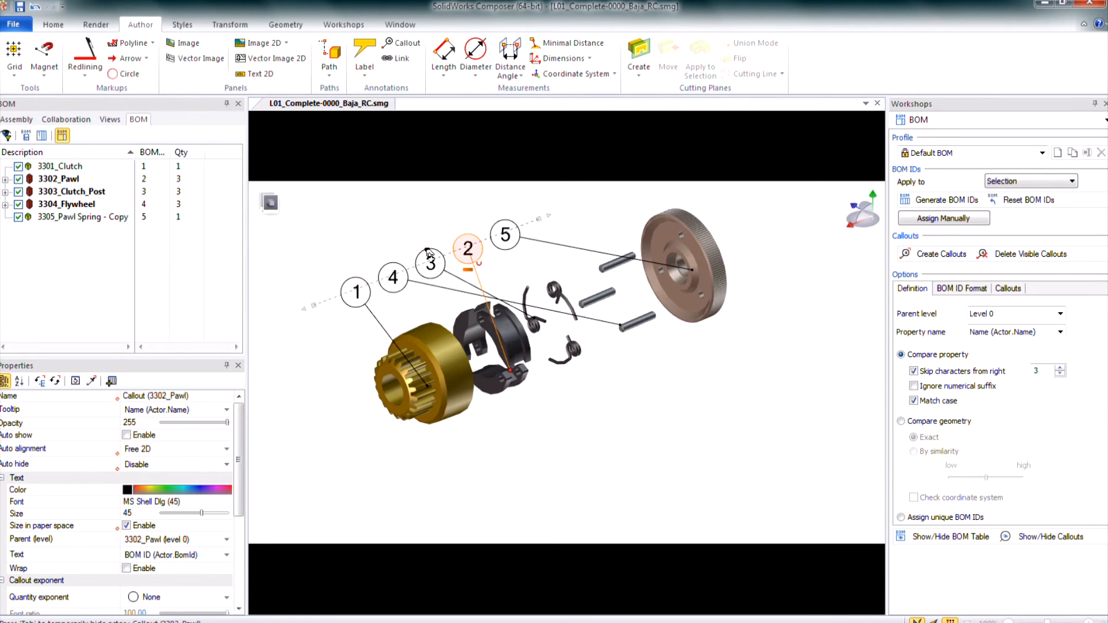
pyautogui.click(468, 247)
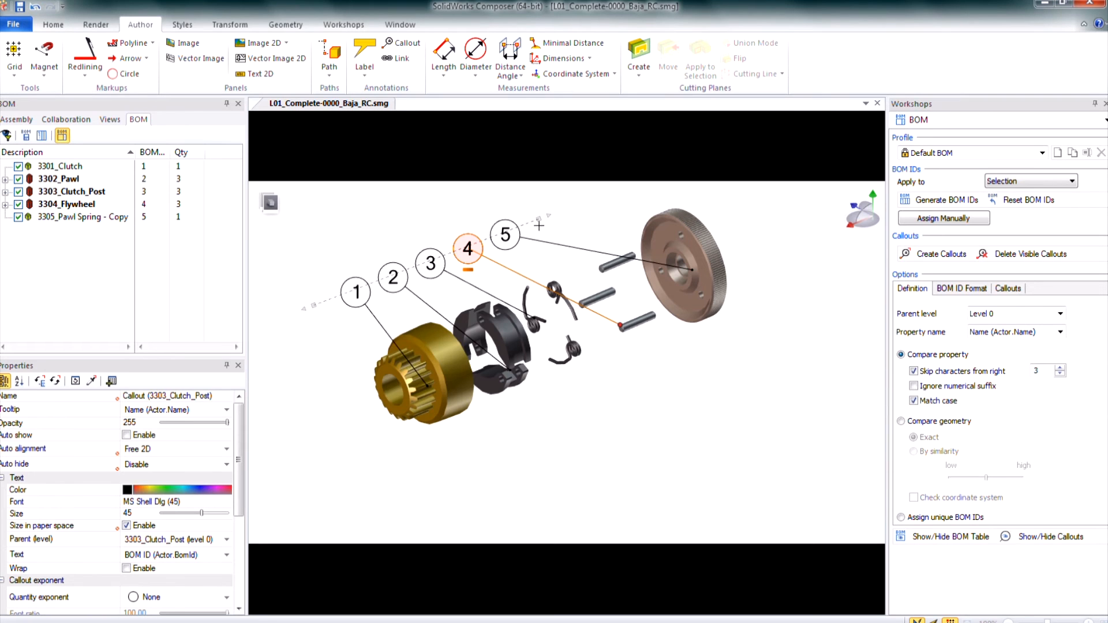
pyautogui.moveTo(672, 426)
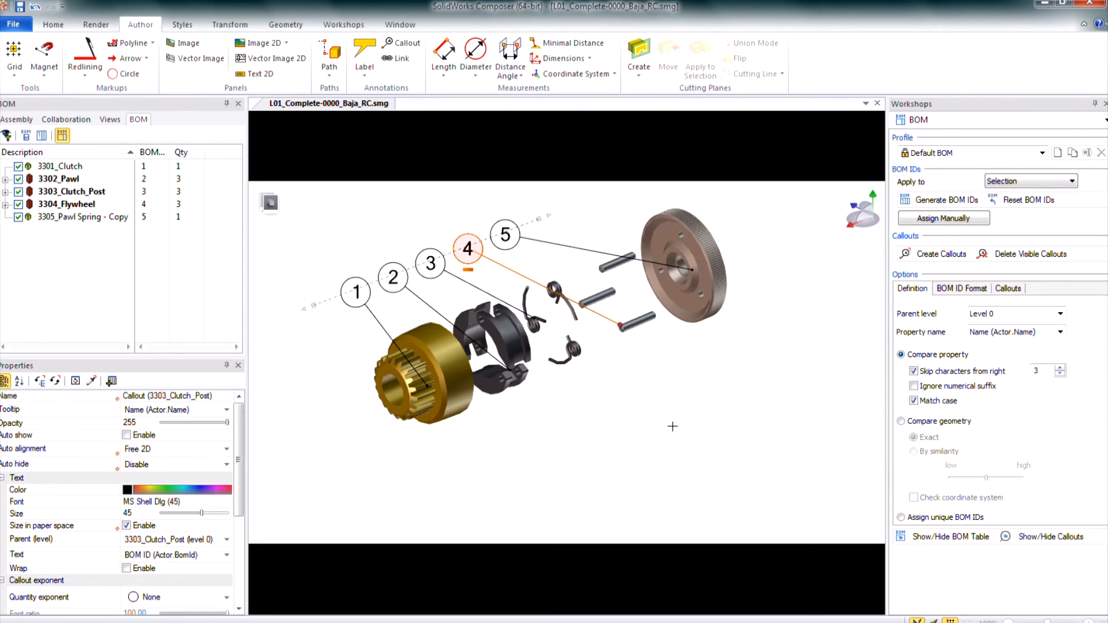
pyautogui.moveTo(666, 421)
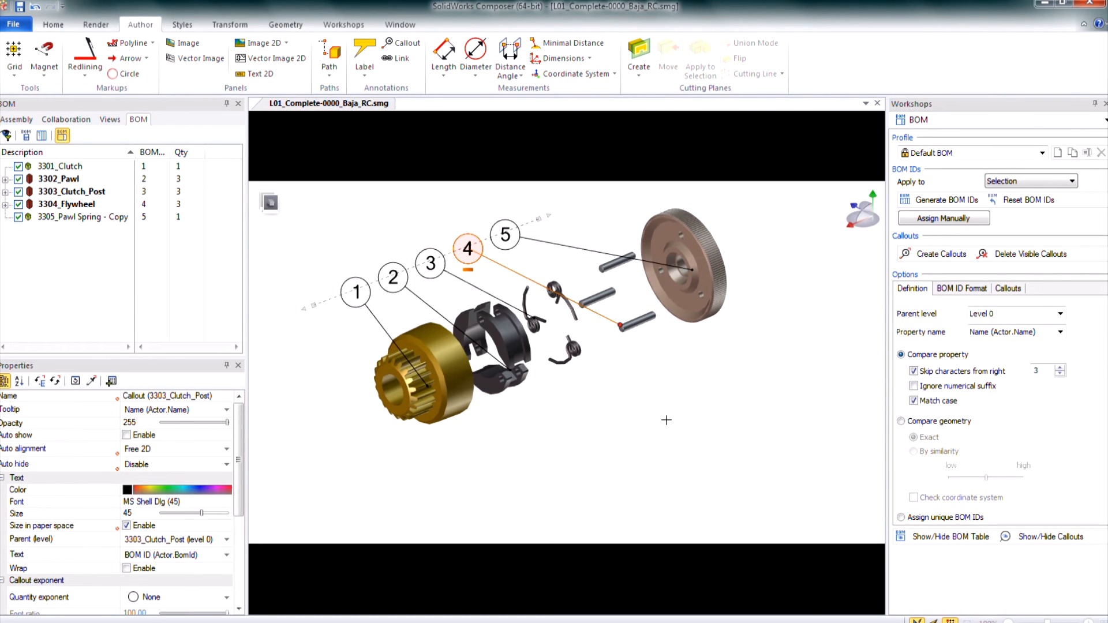
pyautogui.moveTo(963, 551)
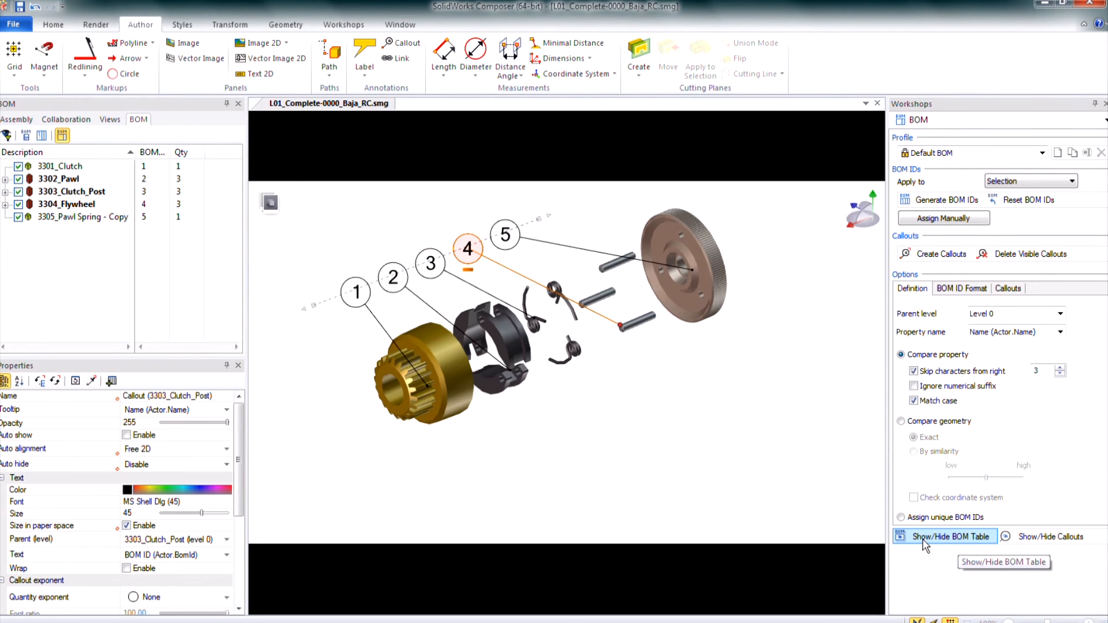
# Show the BOM table in the scene with text size 28
pyautogui.click(949, 536)
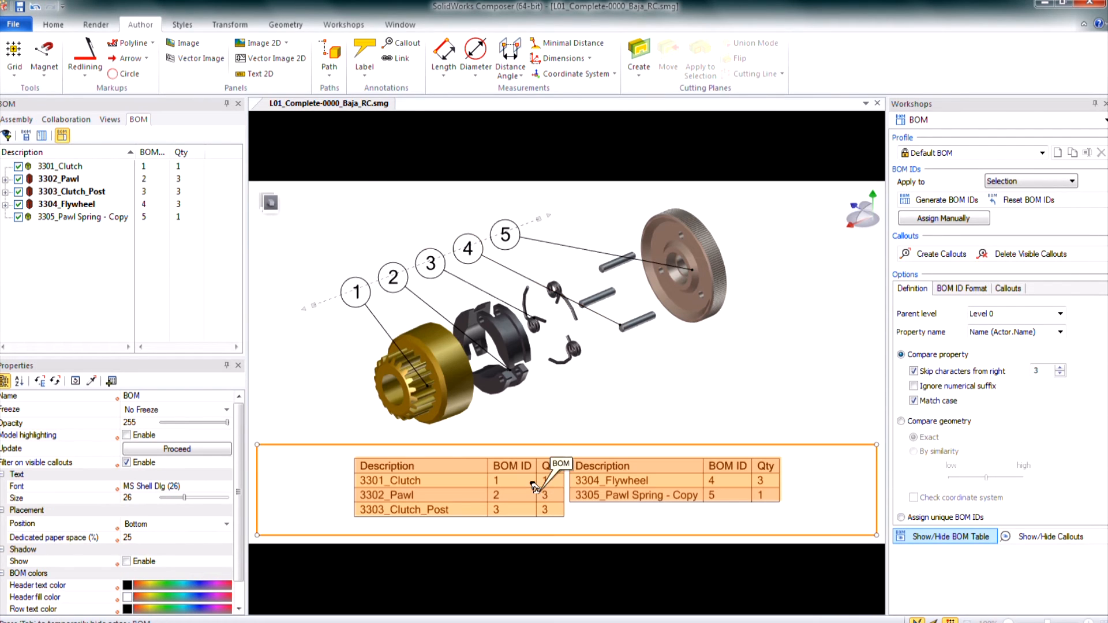
pyautogui.moveTo(41, 501)
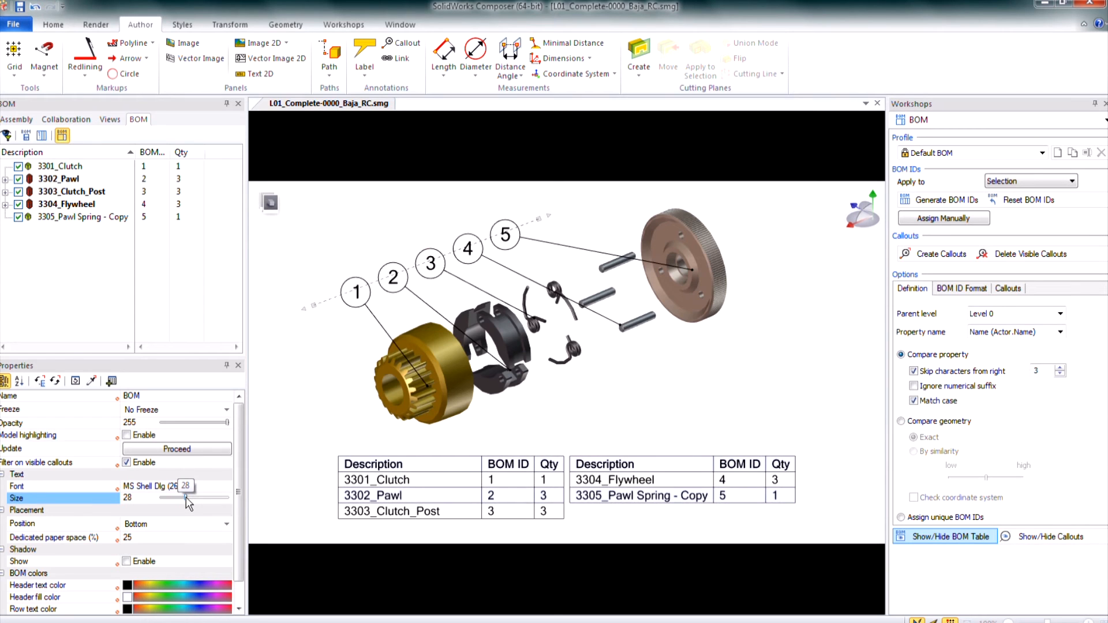
pyautogui.click(459, 509)
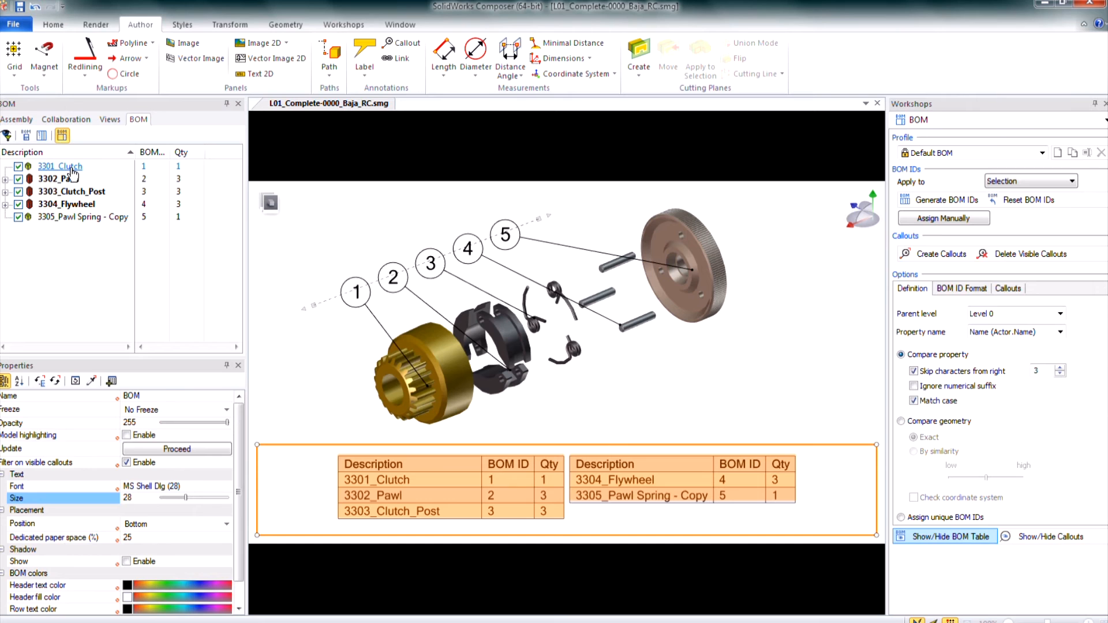
pyautogui.moveTo(41, 136)
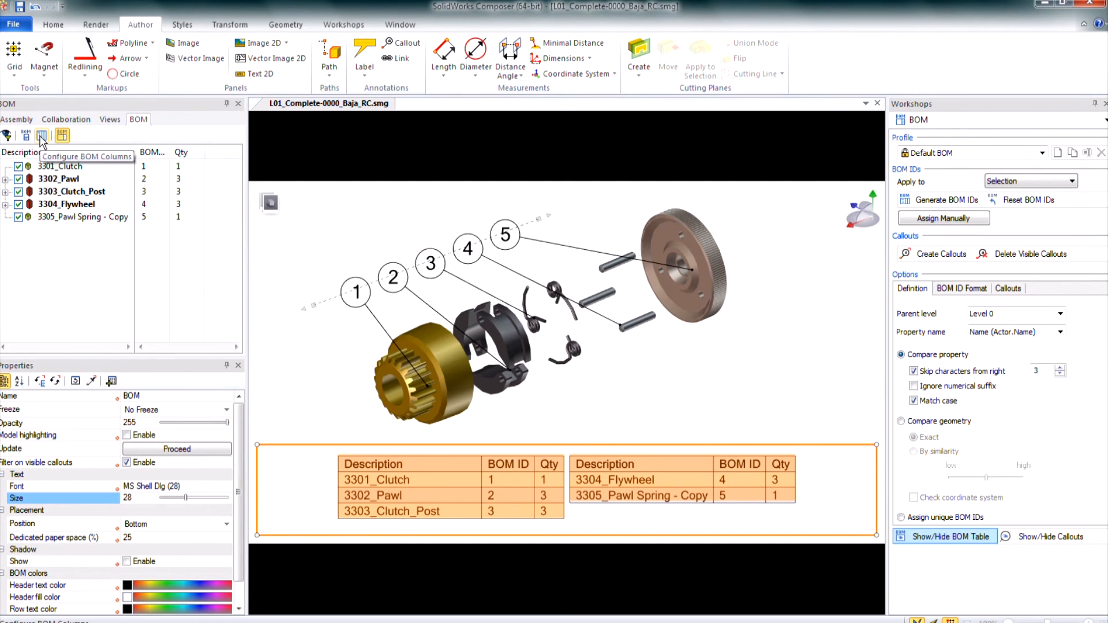
# Bring up Configure BOM Columns and list Meta-Properties as the available properties
pyautogui.click(41, 136)
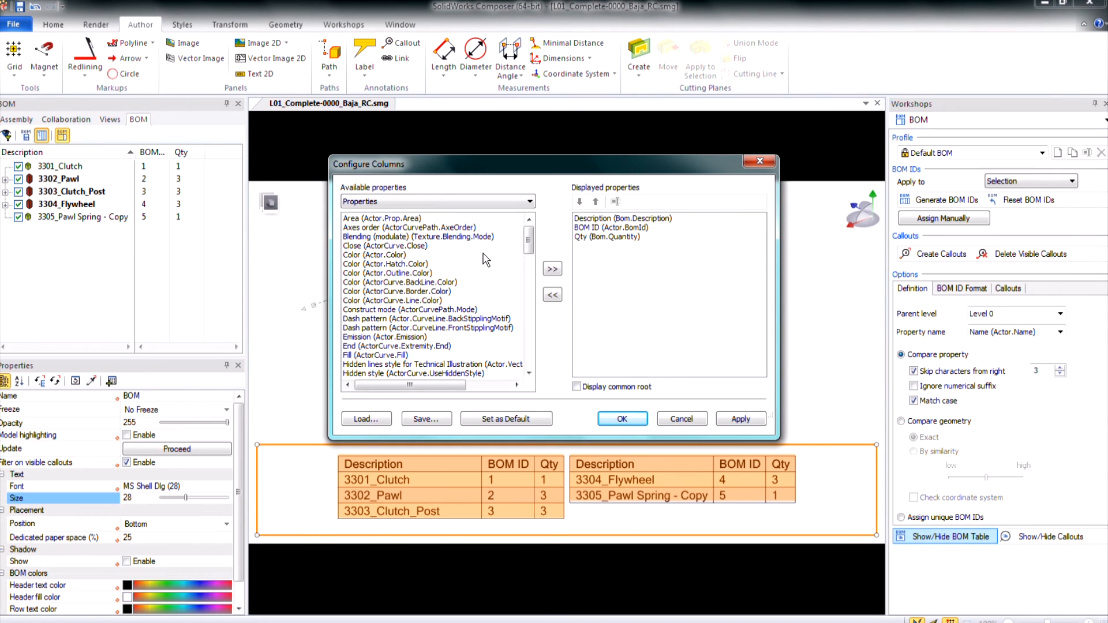
pyautogui.moveTo(416, 193)
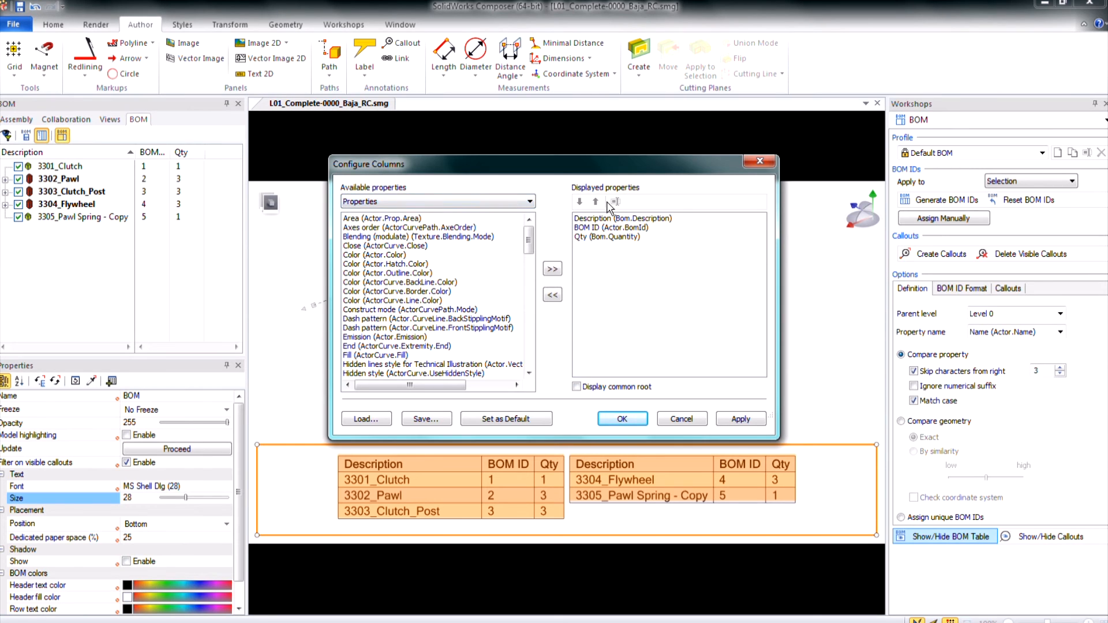
pyautogui.moveTo(578, 265)
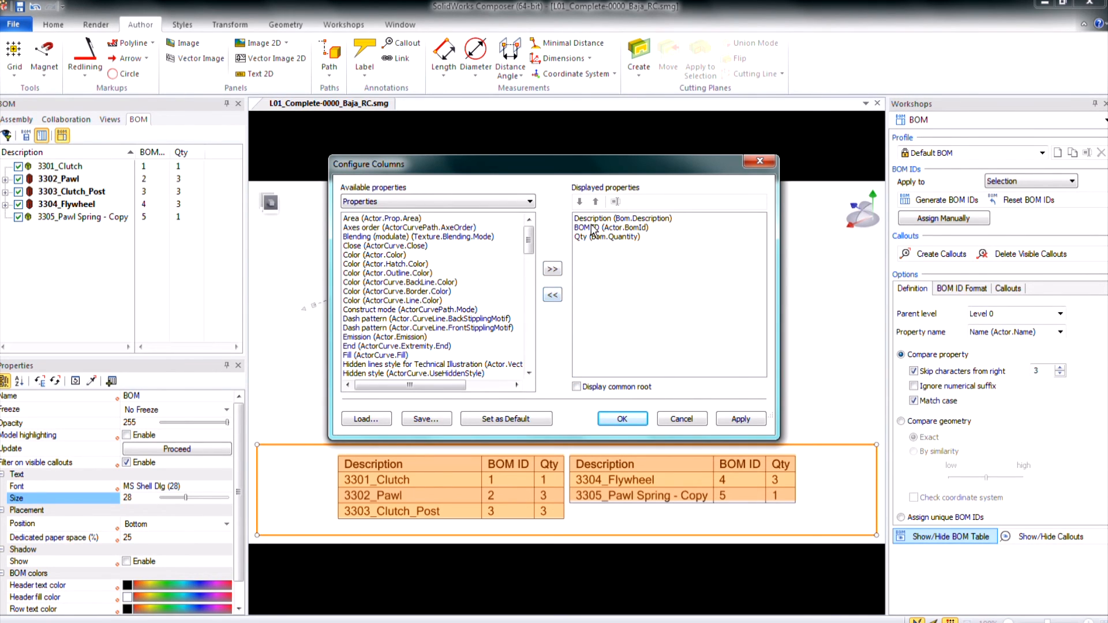
pyautogui.click(526, 202)
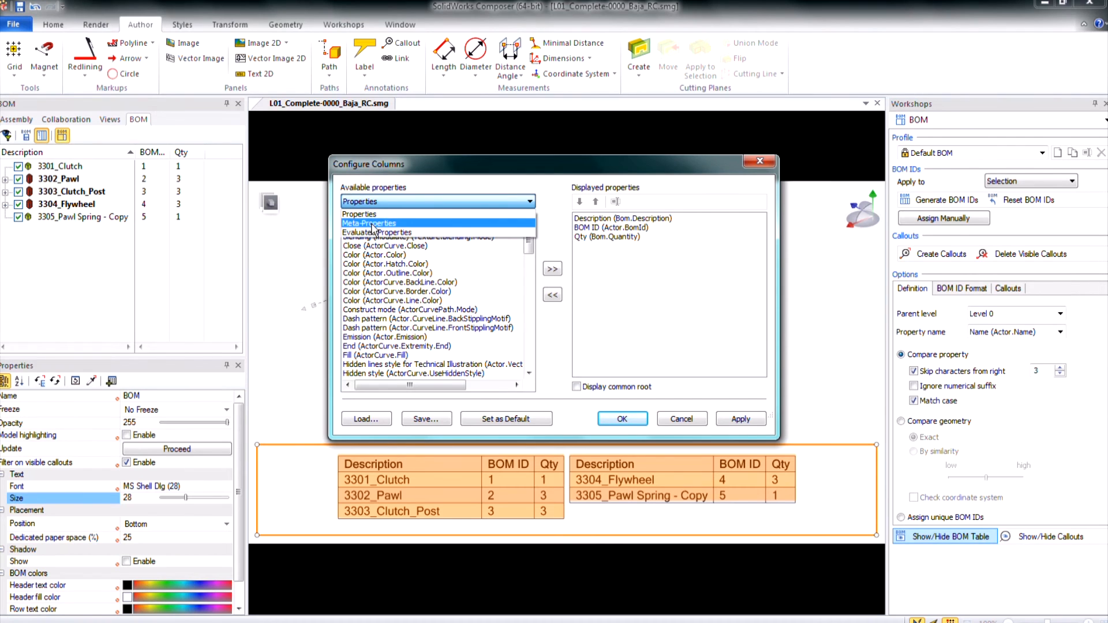
pyautogui.click(369, 223)
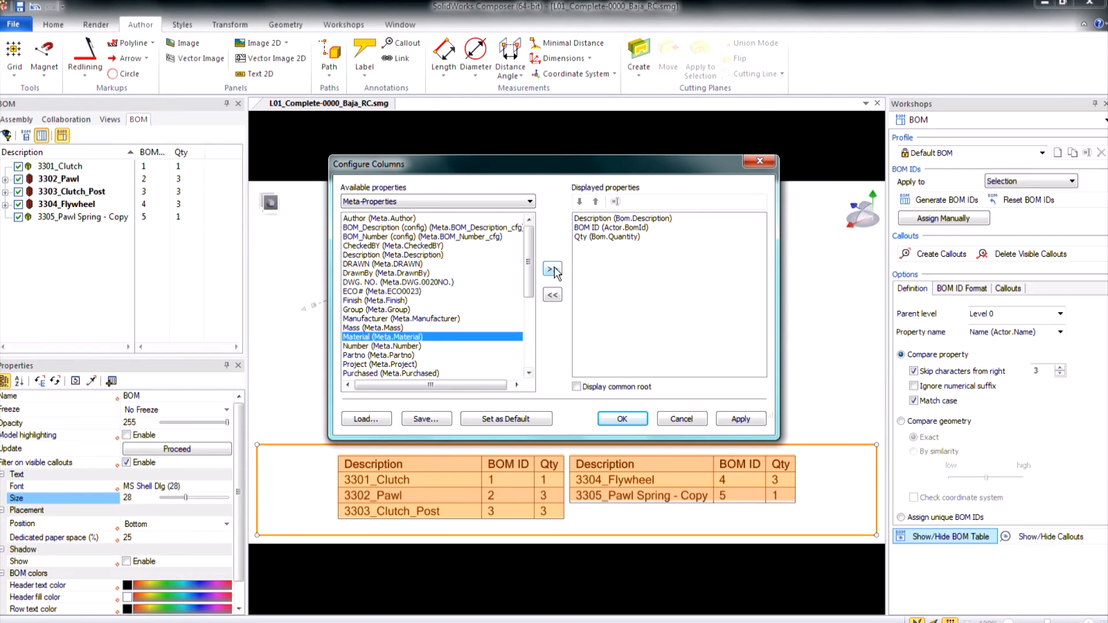
# Add Material as a BOM column and move it ahead of Qty
pyautogui.click(552, 268)
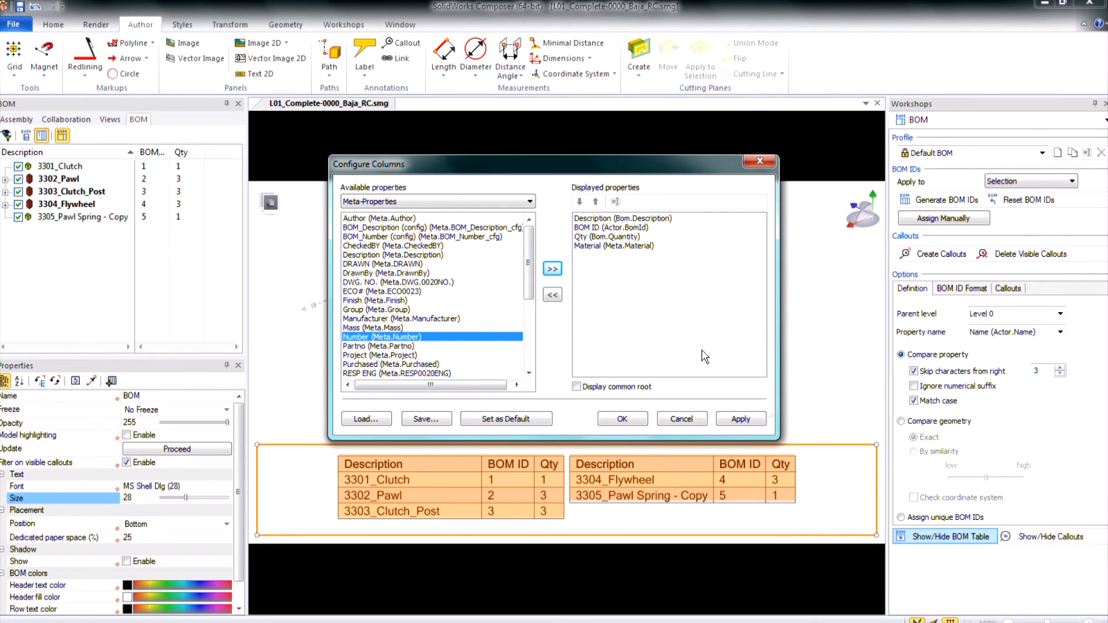
pyautogui.click(740, 419)
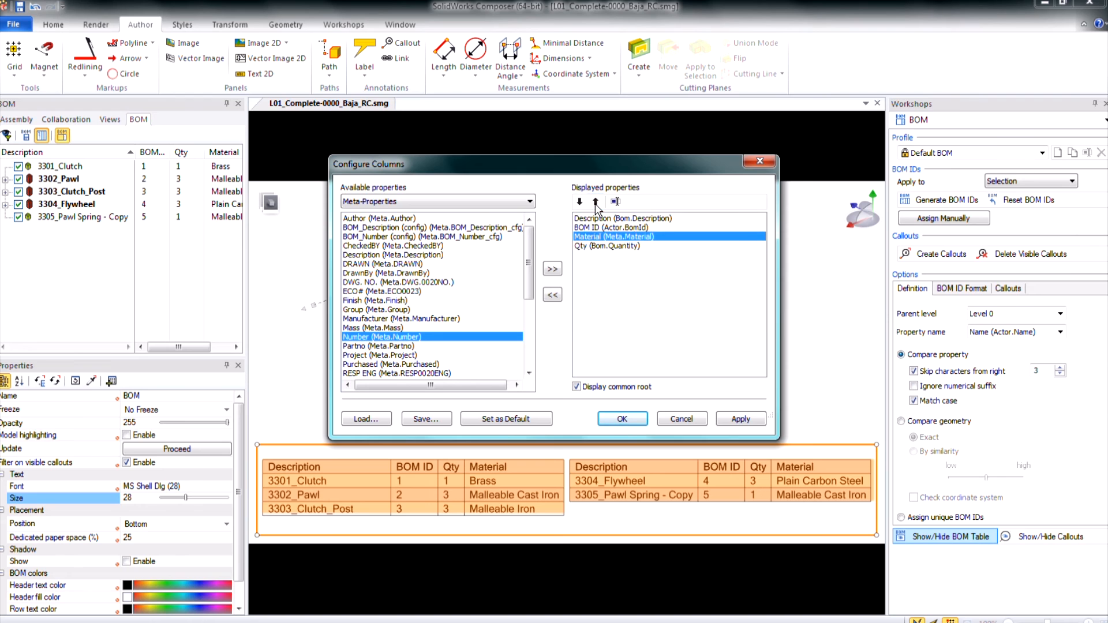
pyautogui.click(595, 202)
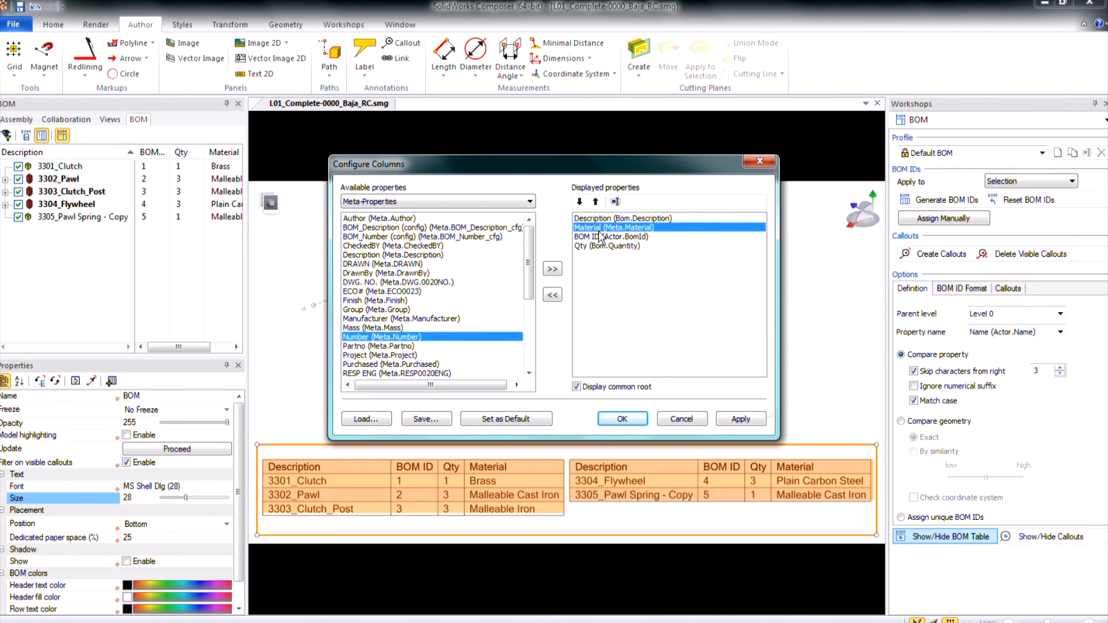
# Make BOM ID the first column and apply the order BOM ID, Description, Material, Qty
pyautogui.click(595, 202)
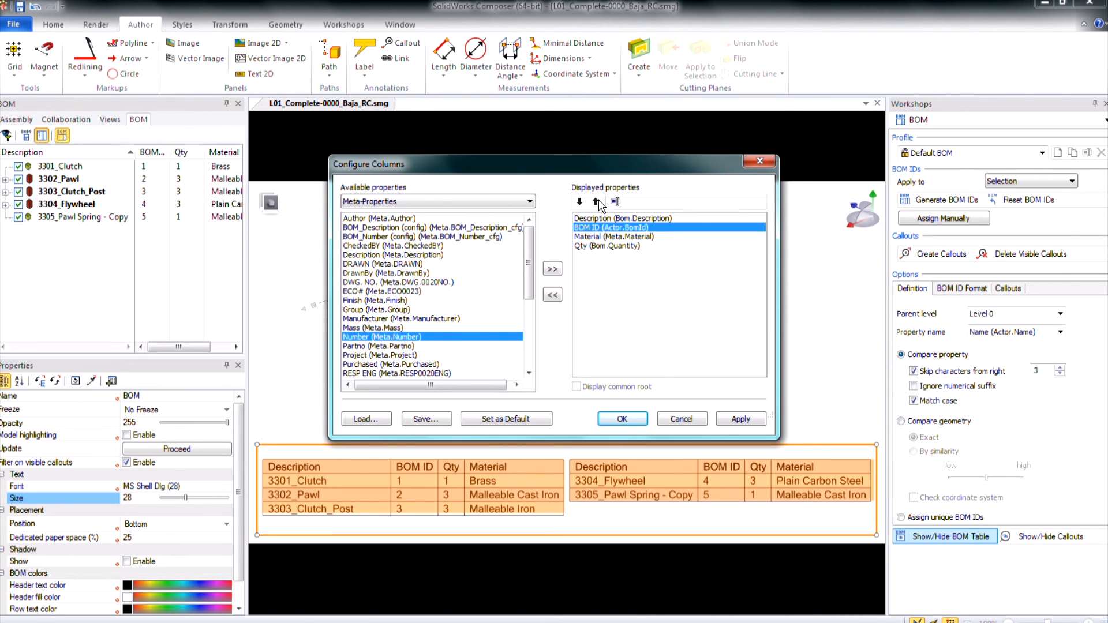
pyautogui.click(596, 202)
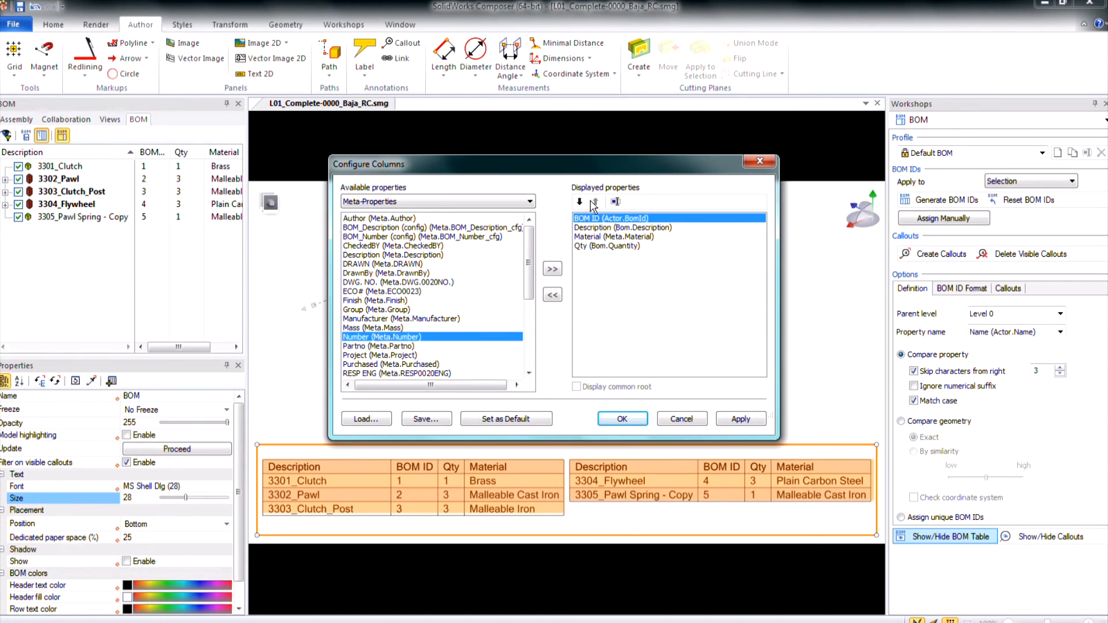
pyautogui.moveTo(580, 202)
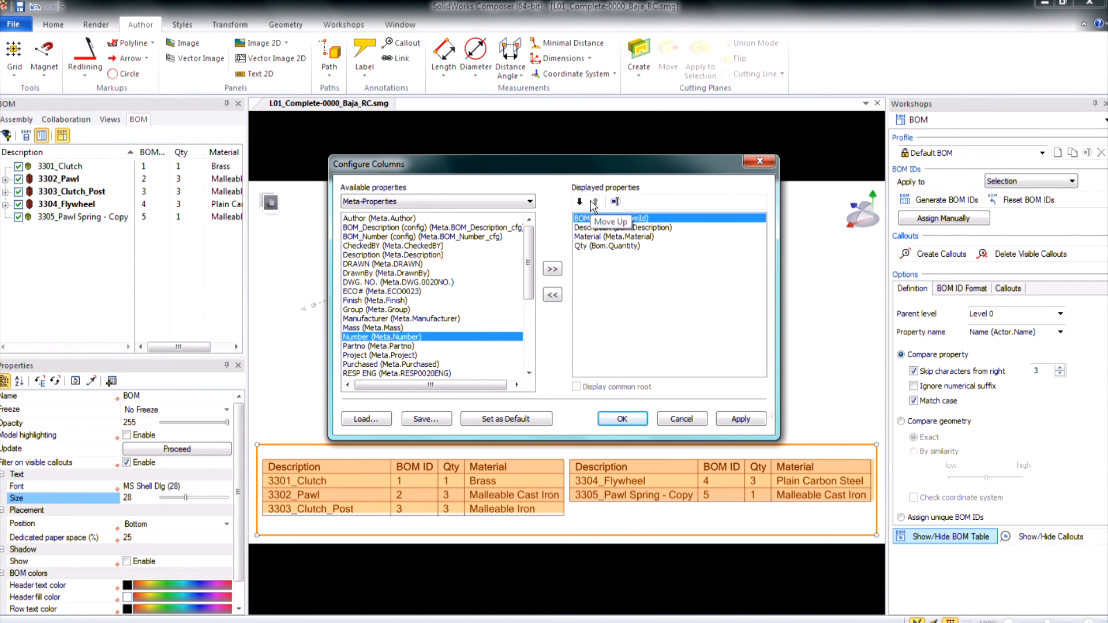
pyautogui.click(740, 418)
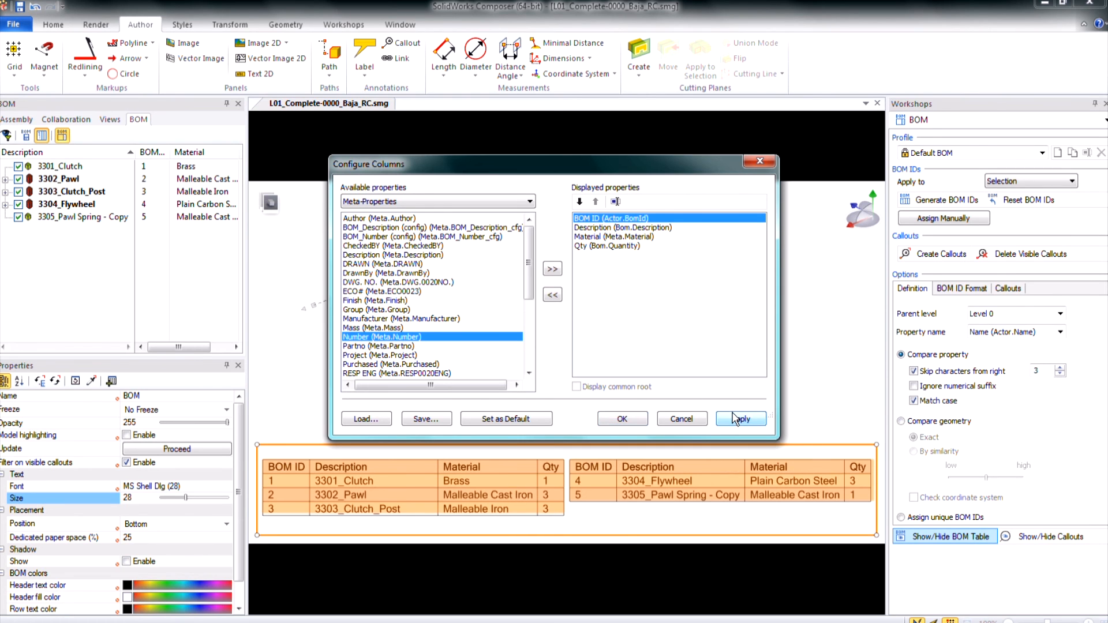
pyautogui.click(740, 419)
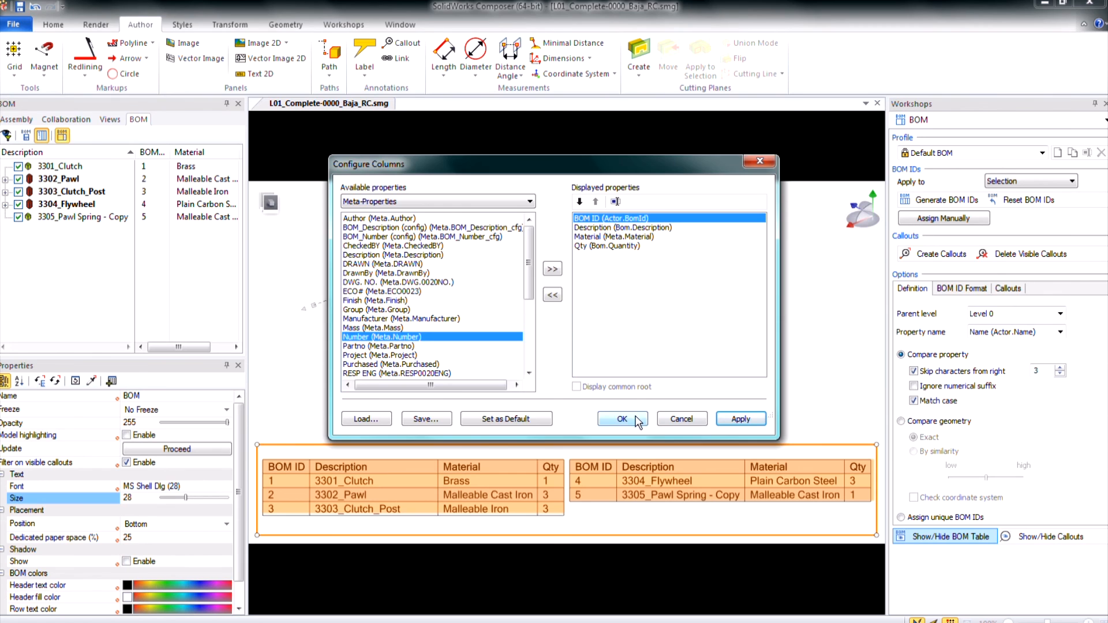
# Confirm the column changes and show the saved Views list
pyautogui.click(621, 418)
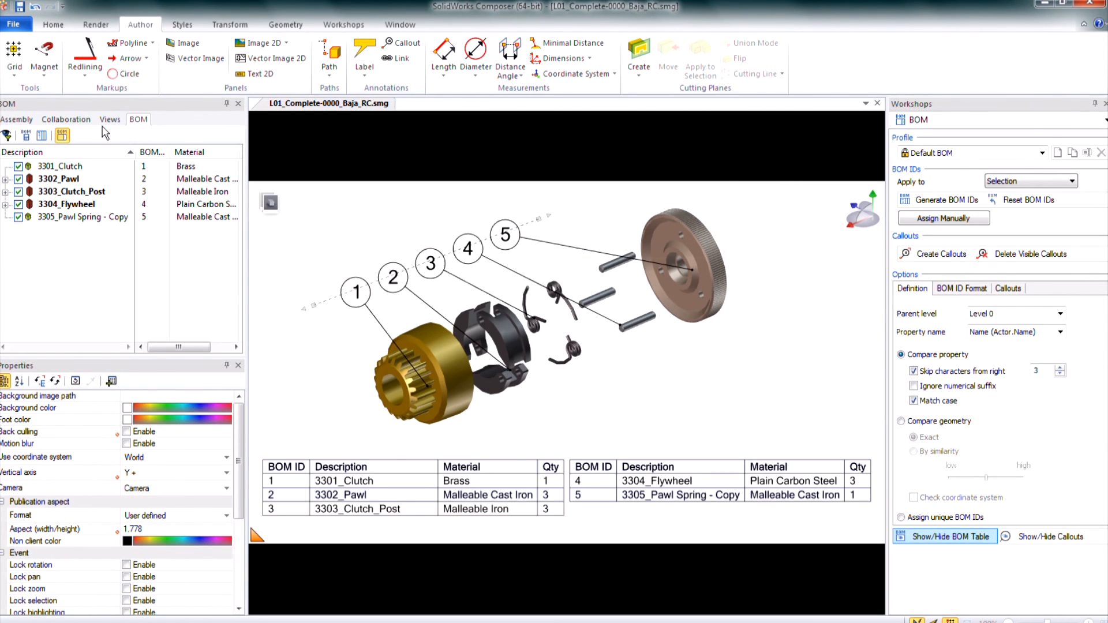
pyautogui.click(110, 119)
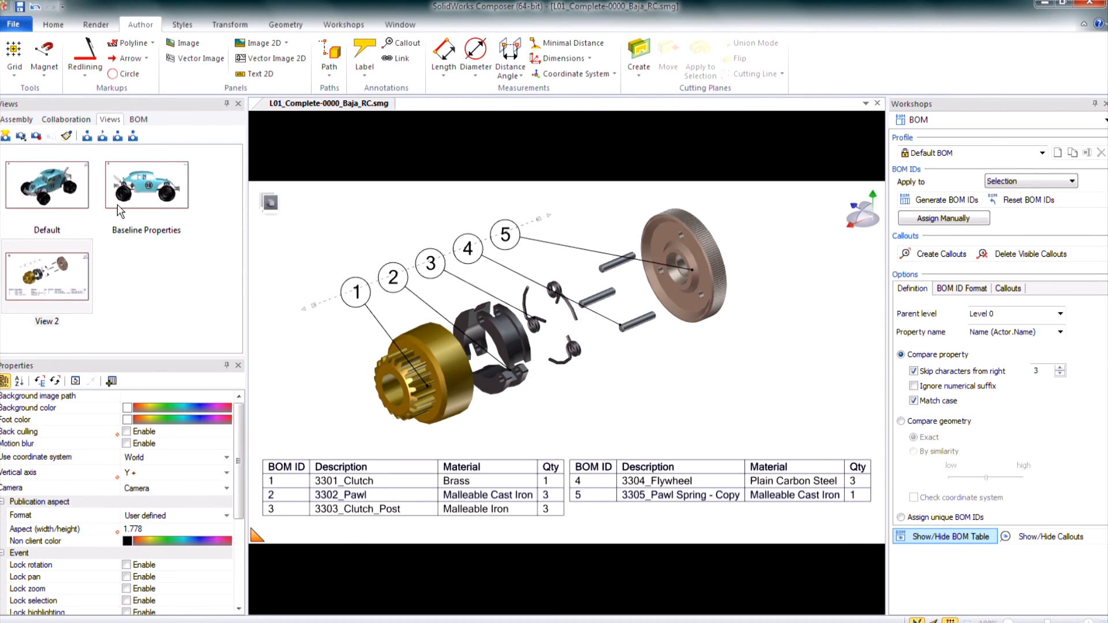
pyautogui.moveTo(670, 353)
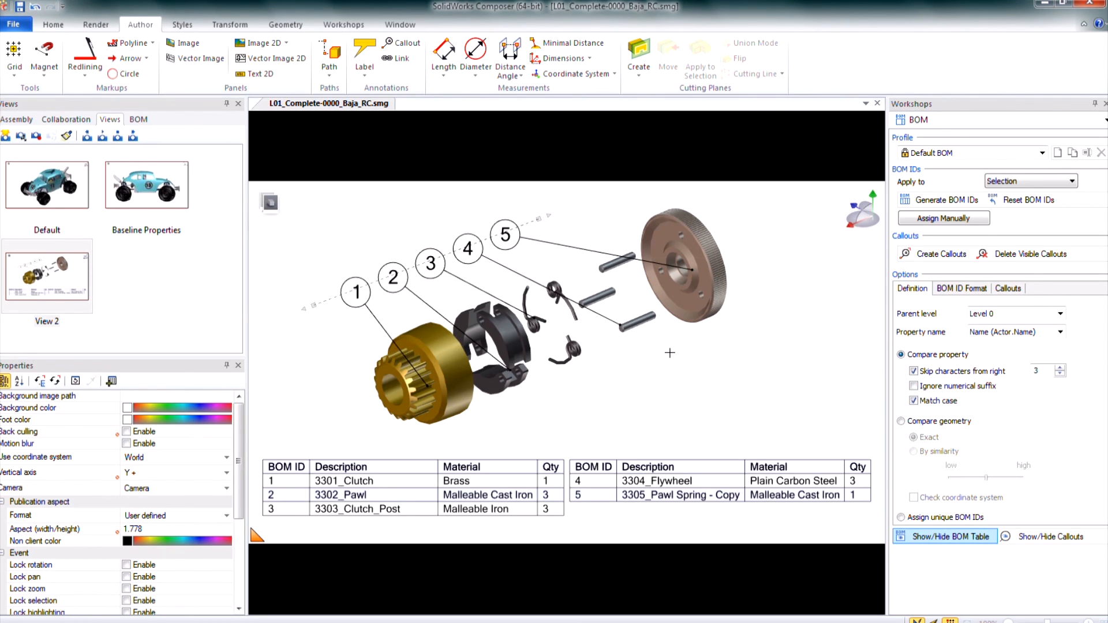